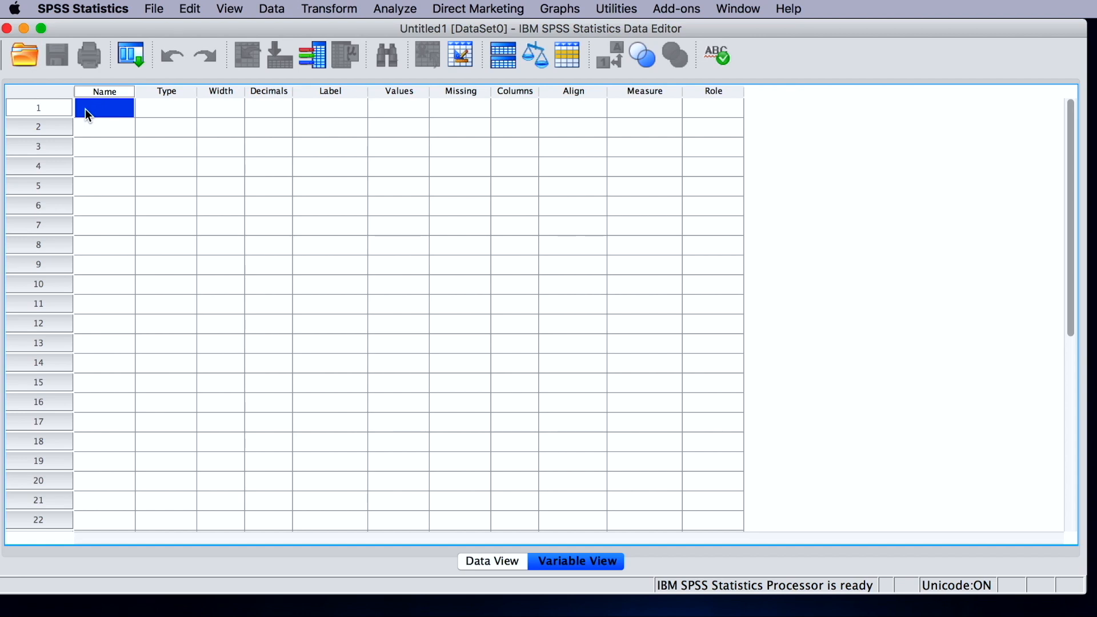
Step: Define nominal variable Q1 with value labels 1 t test, 2 correlation, 3 chi sq, 4 SD
type("Q1")
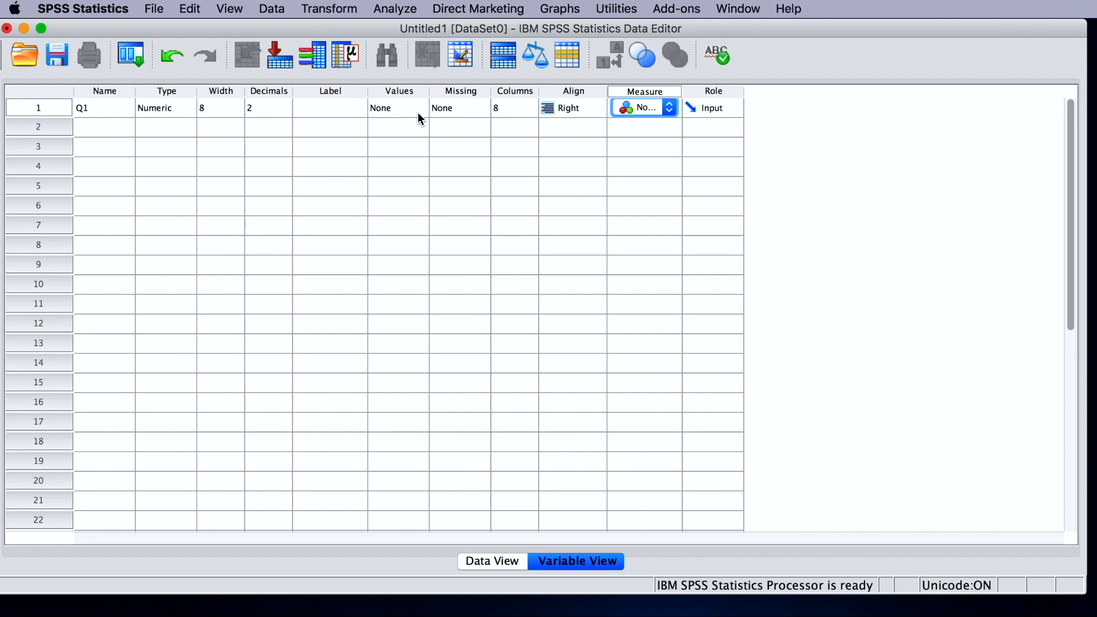
left_click(397, 107)
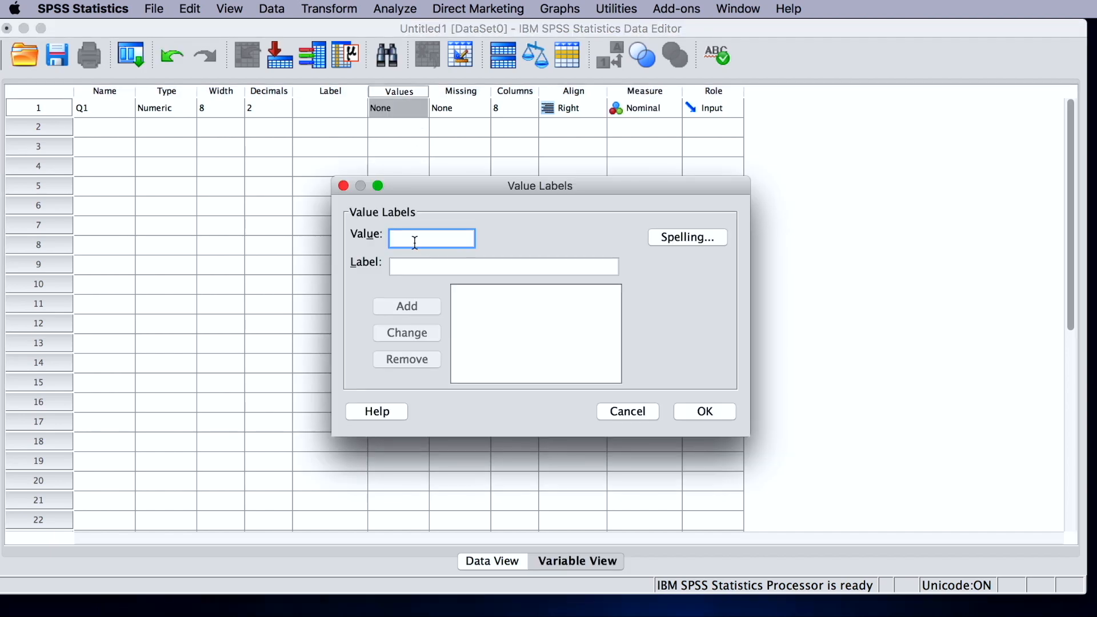
type("t test")
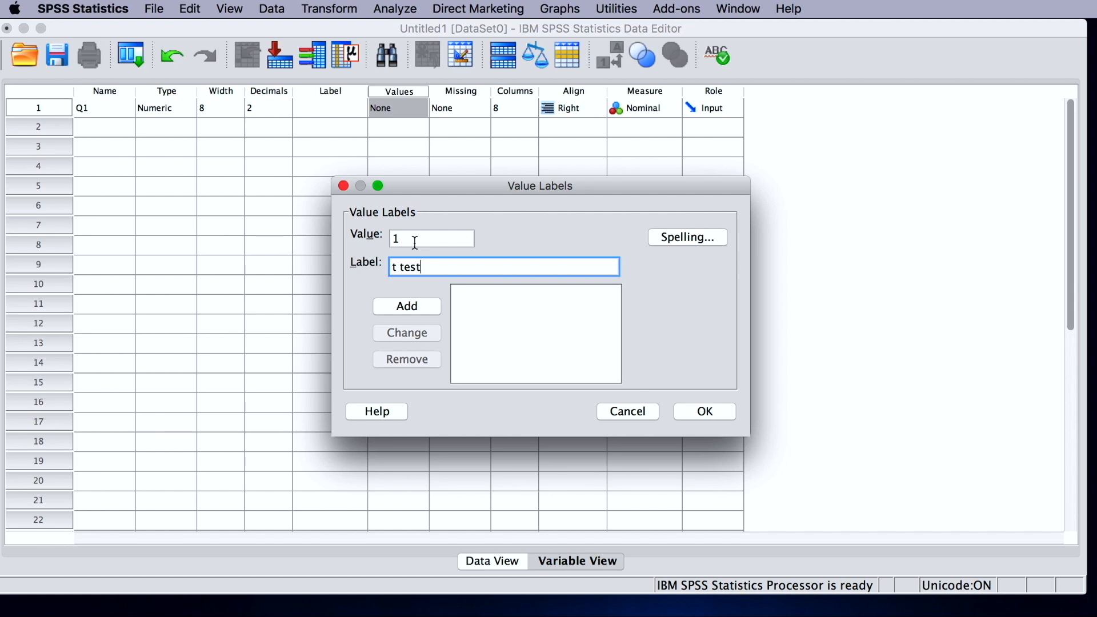
left_click(406, 306)
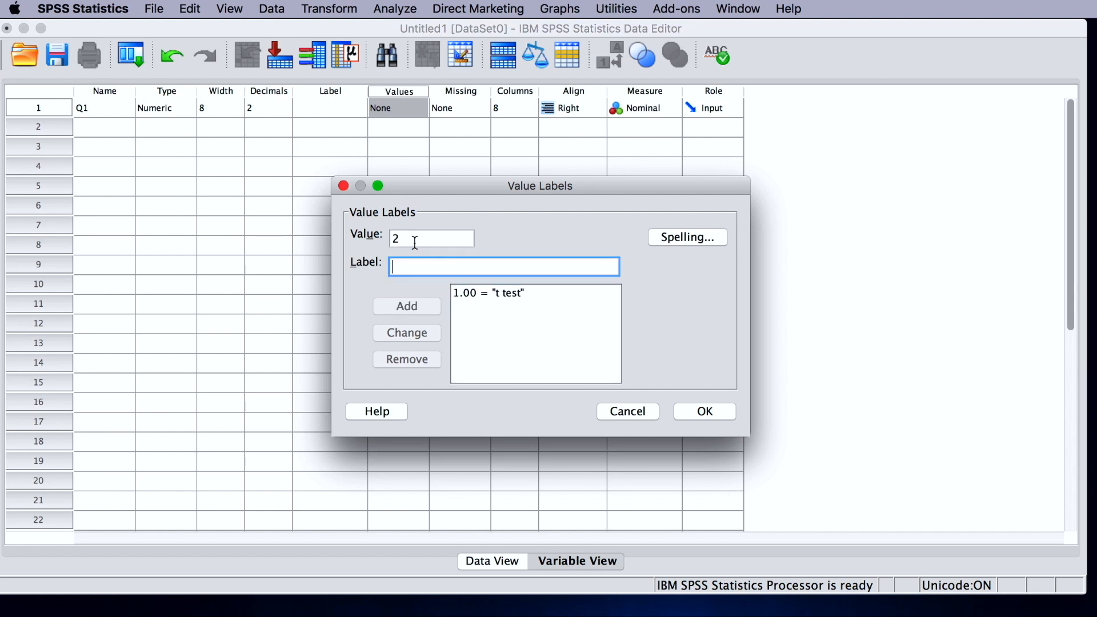
left_click(406, 307)
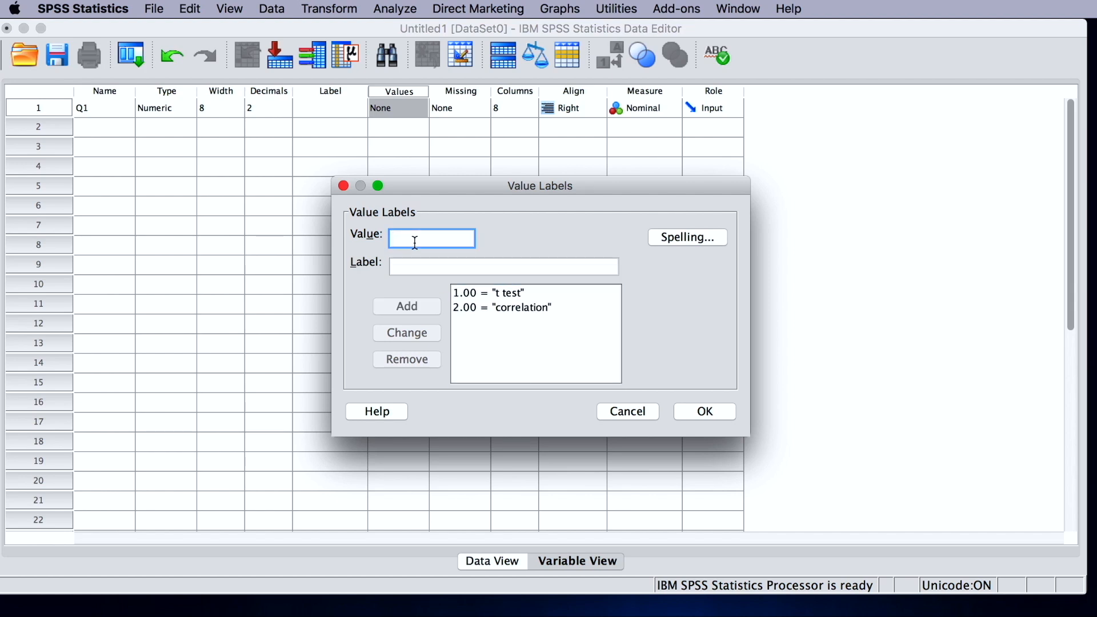
type("chi sq")
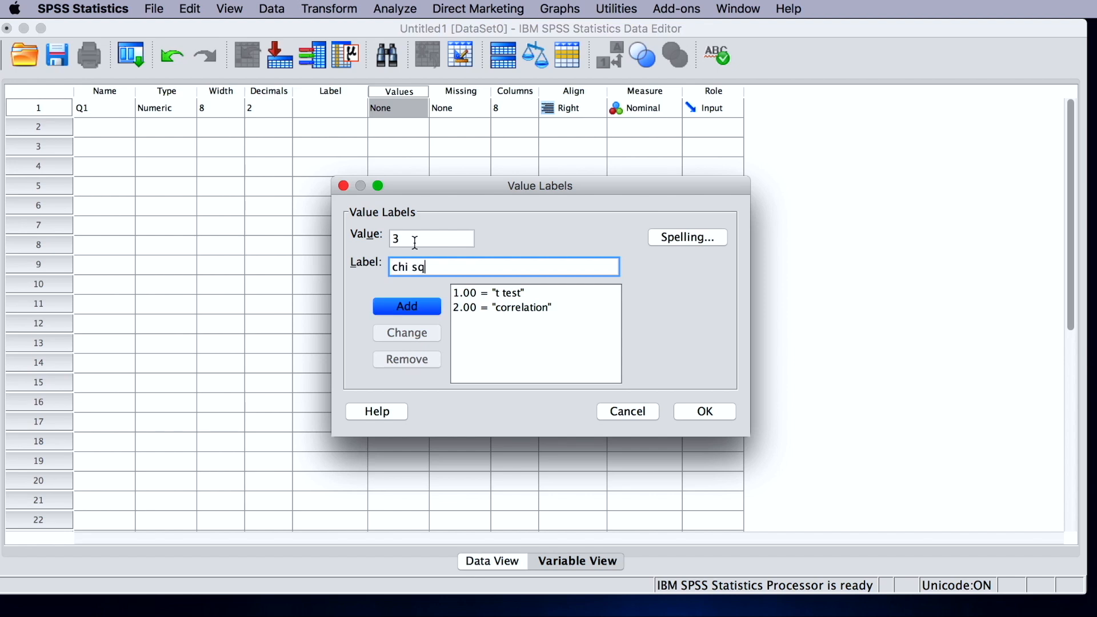
left_click(406, 305)
type("SD")
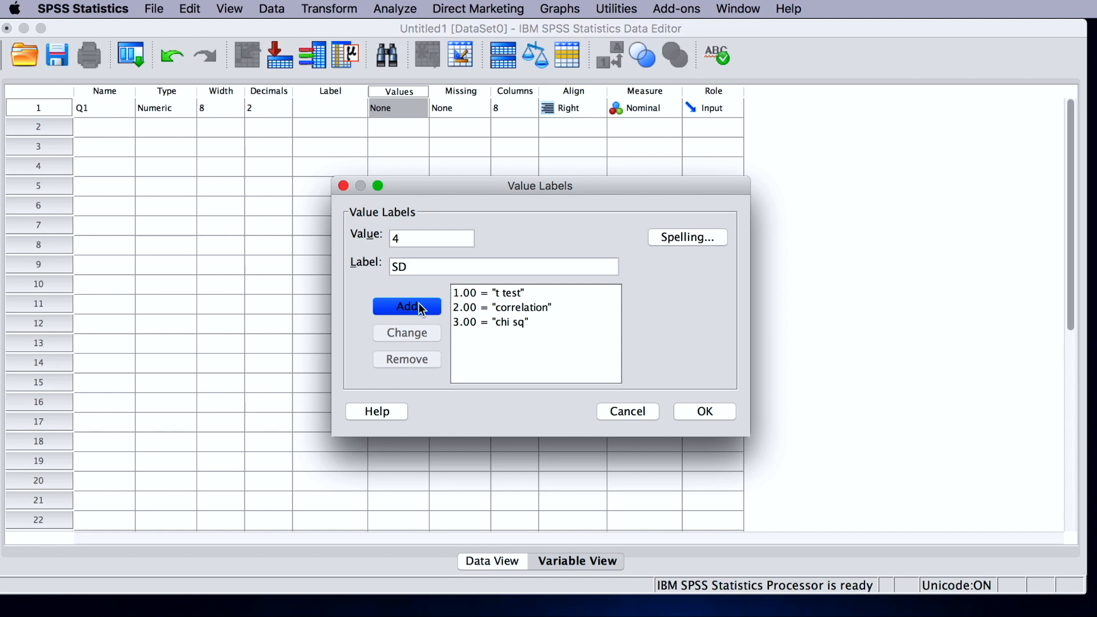
left_click(704, 411)
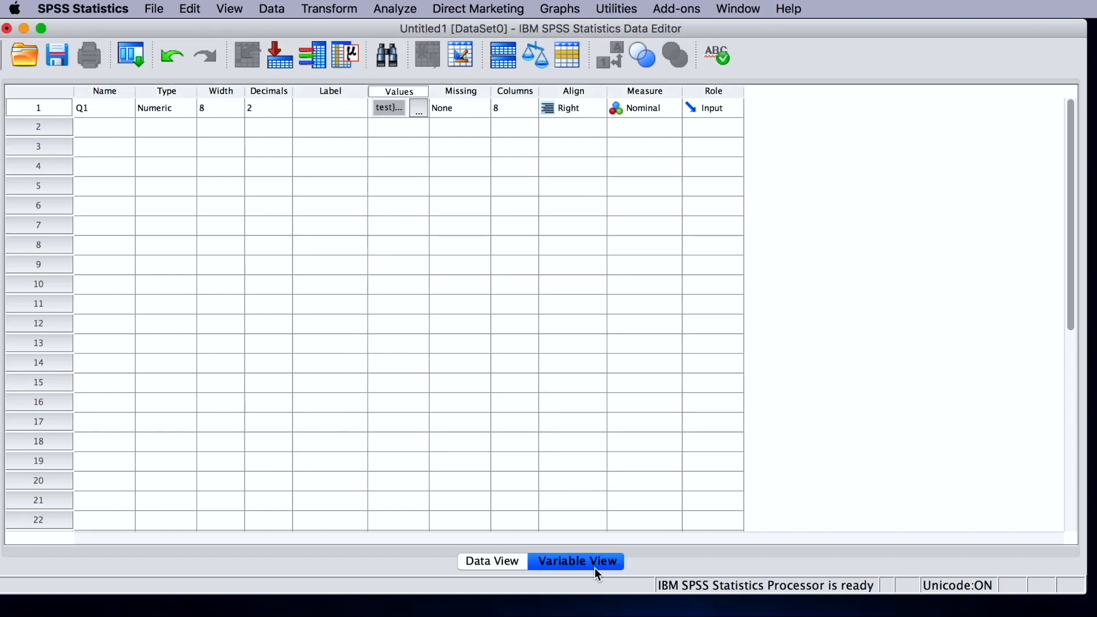
Step: View Q1 responses as labels in Data View and reach the Descriptive Statistics analyses
left_click(492, 561)
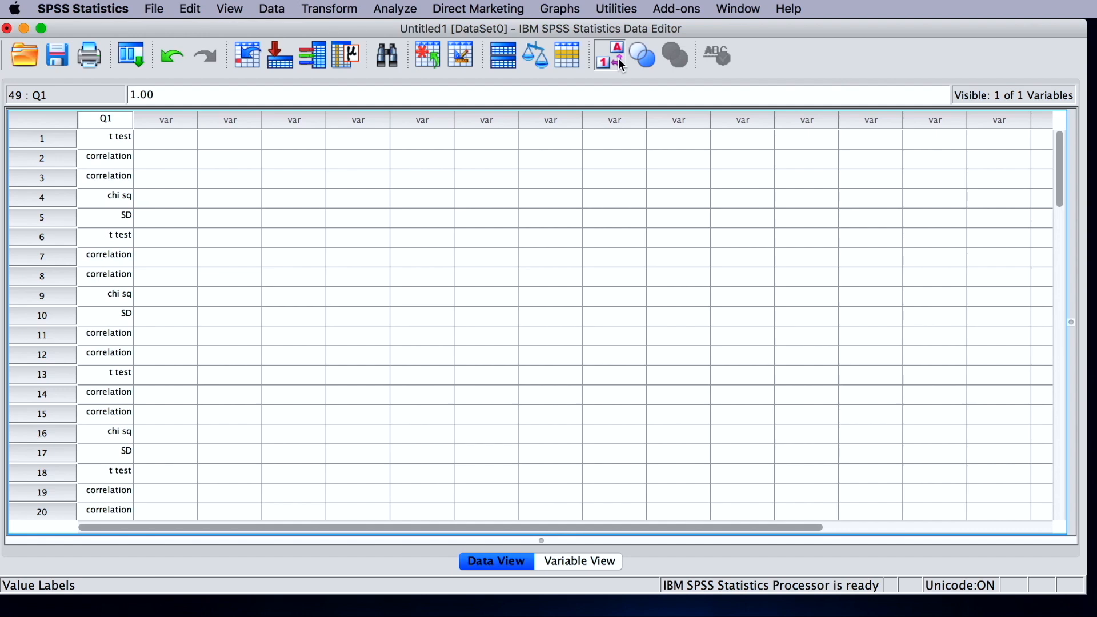
left_click(395, 8)
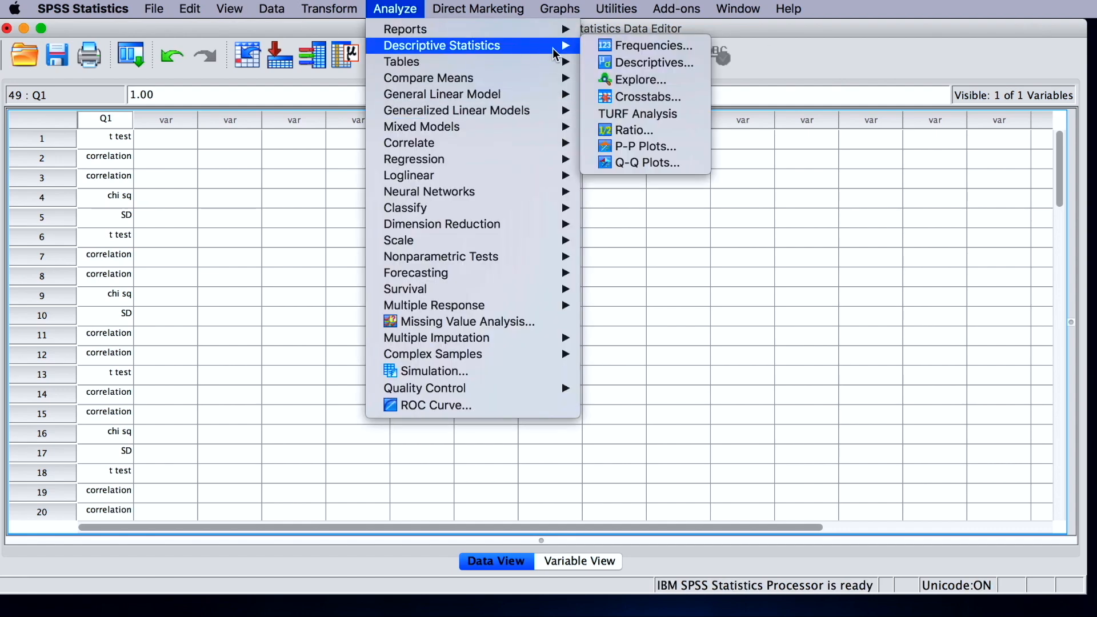
Step: Run a Frequencies analysis on Q1 to get its frequency table
left_click(655, 45)
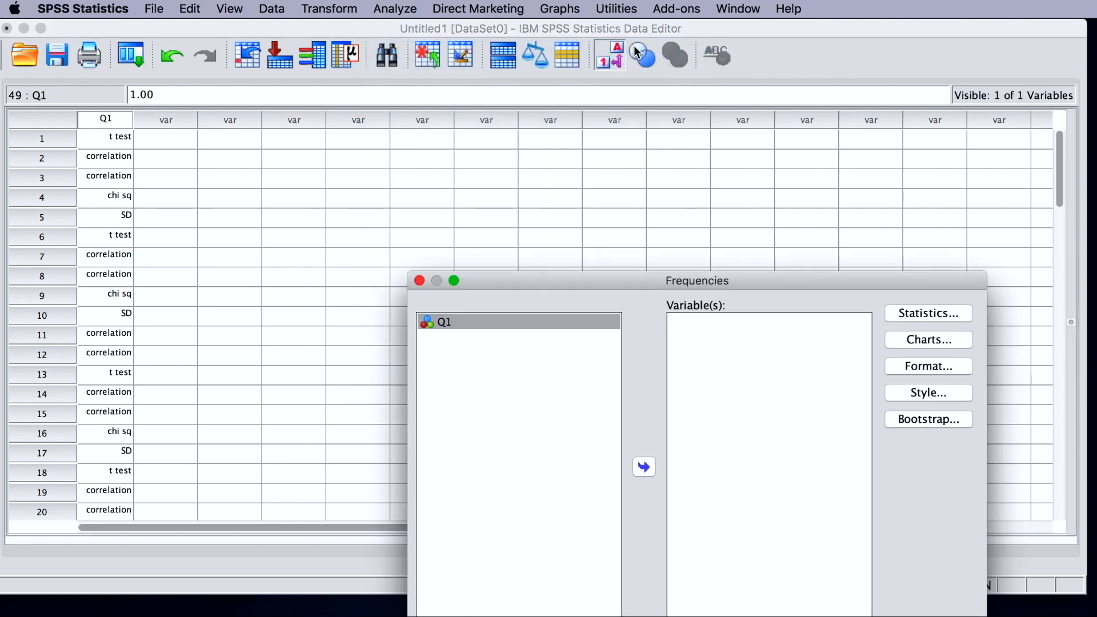
left_click_drag(697, 281, 577, 106)
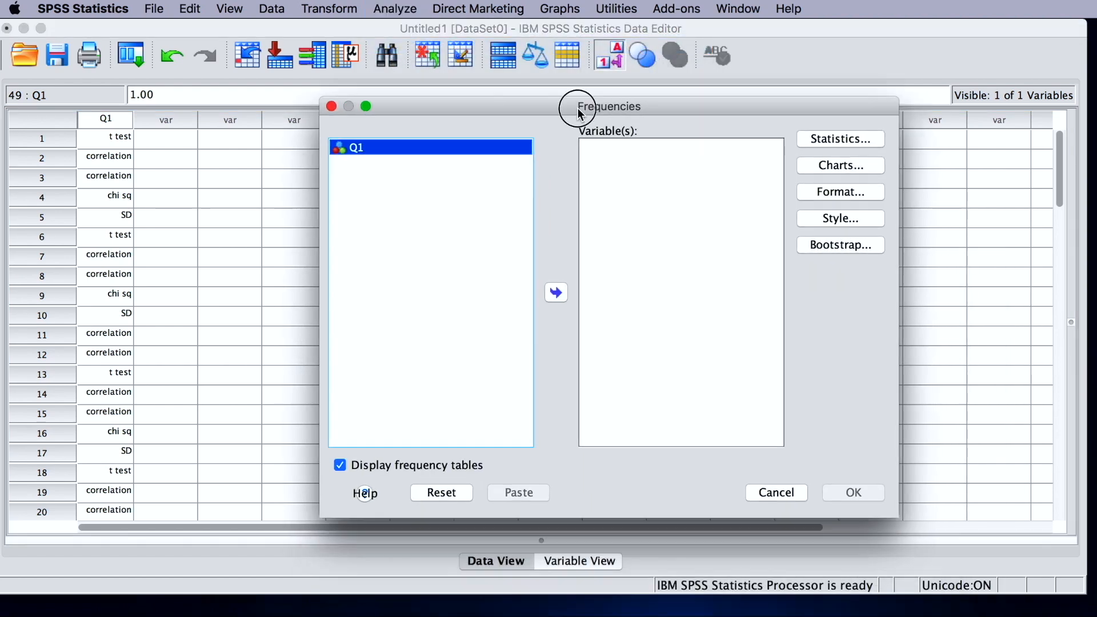
left_click(556, 293)
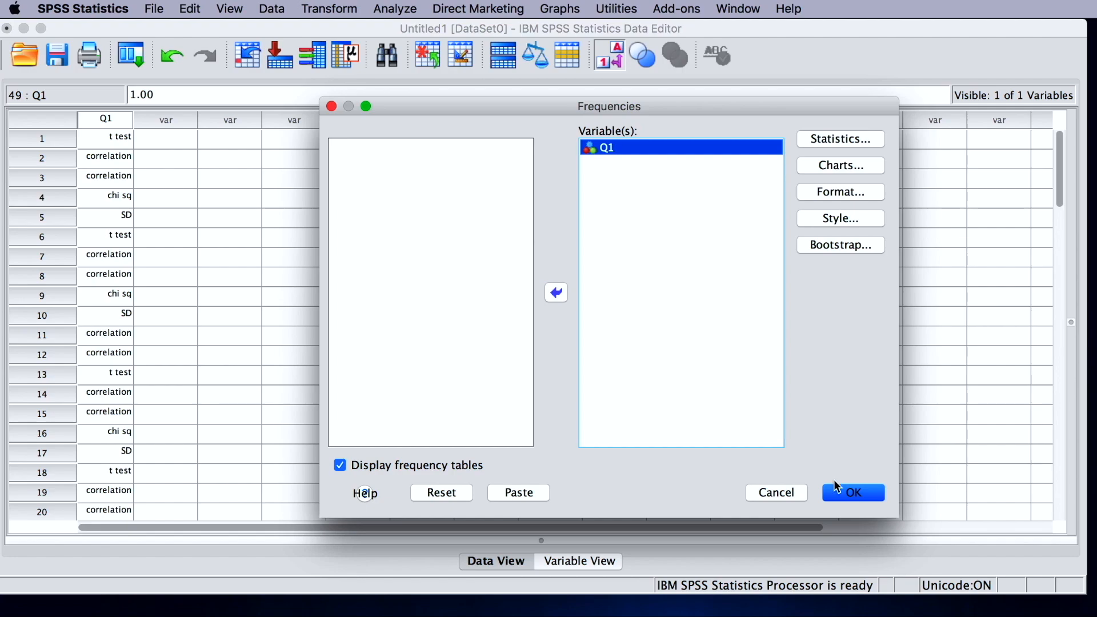
left_click(859, 492)
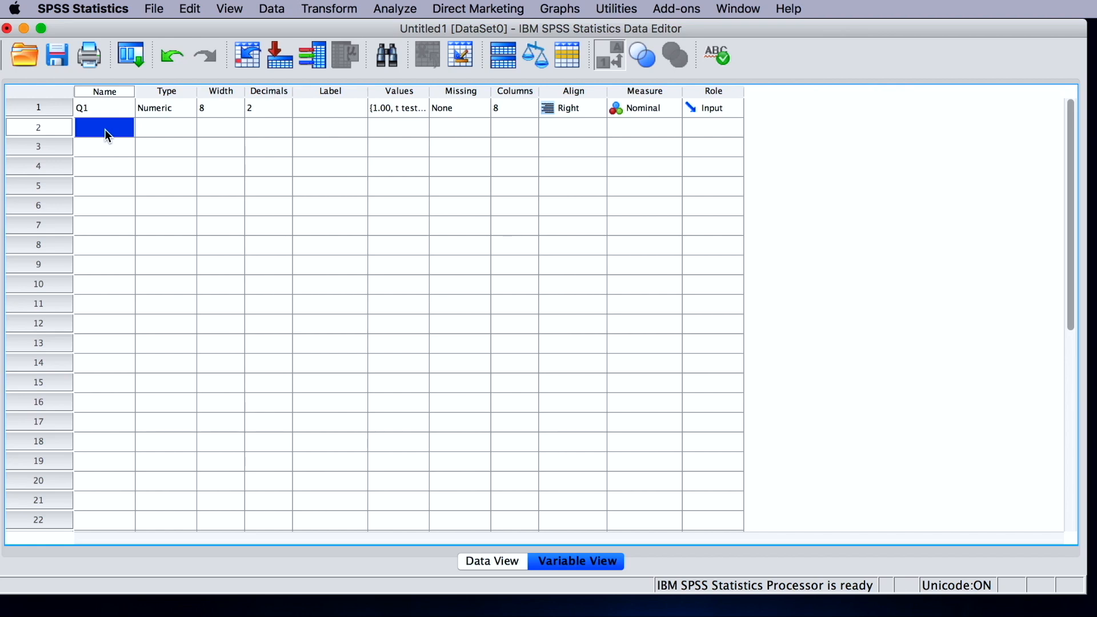
Step: Add numeric variables mean, mode, median and range in rows 2–5 below Q1
type("mode")
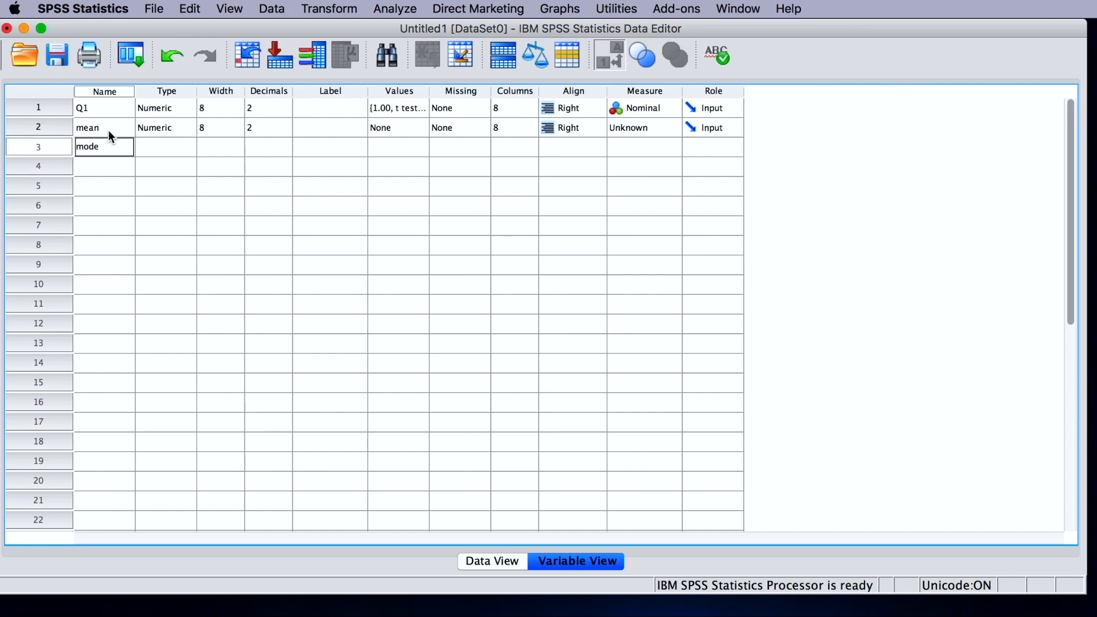
type("median")
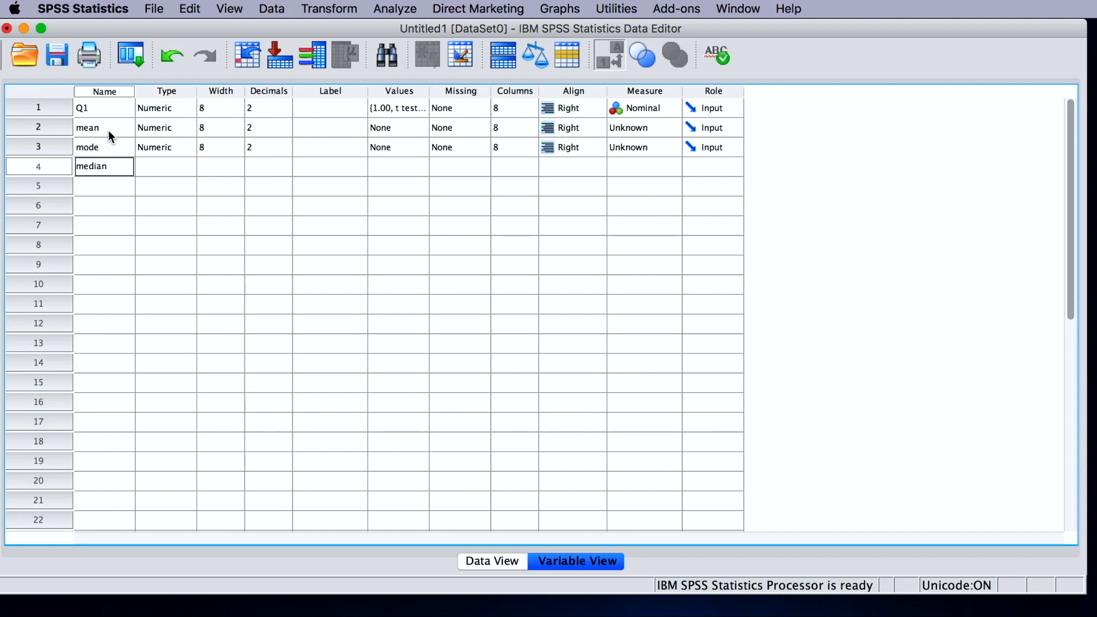
type("range")
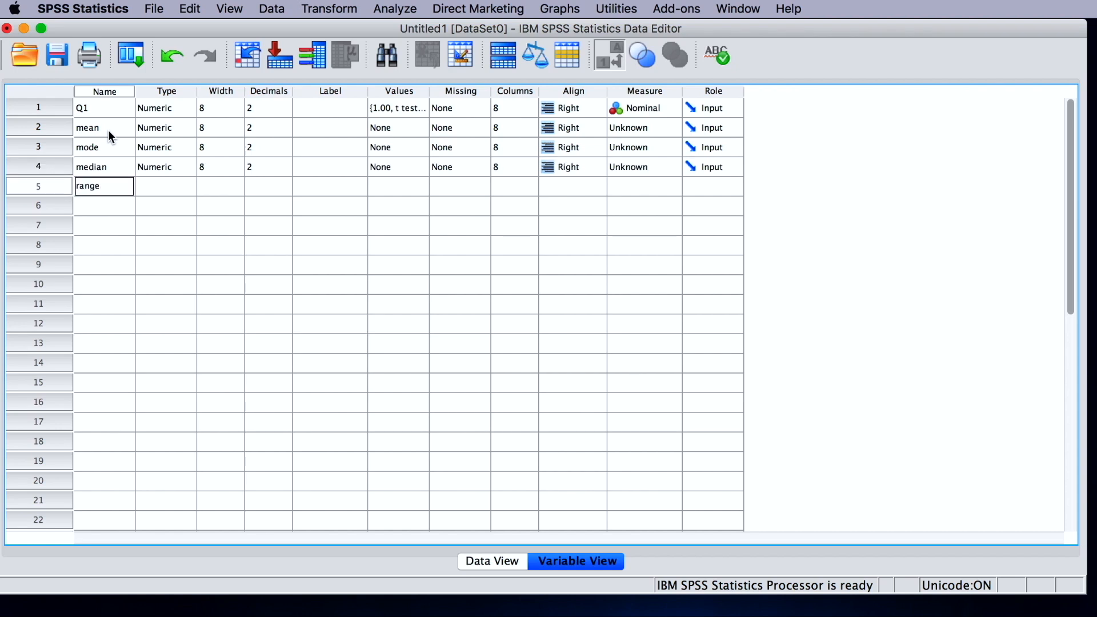
left_click(397, 127)
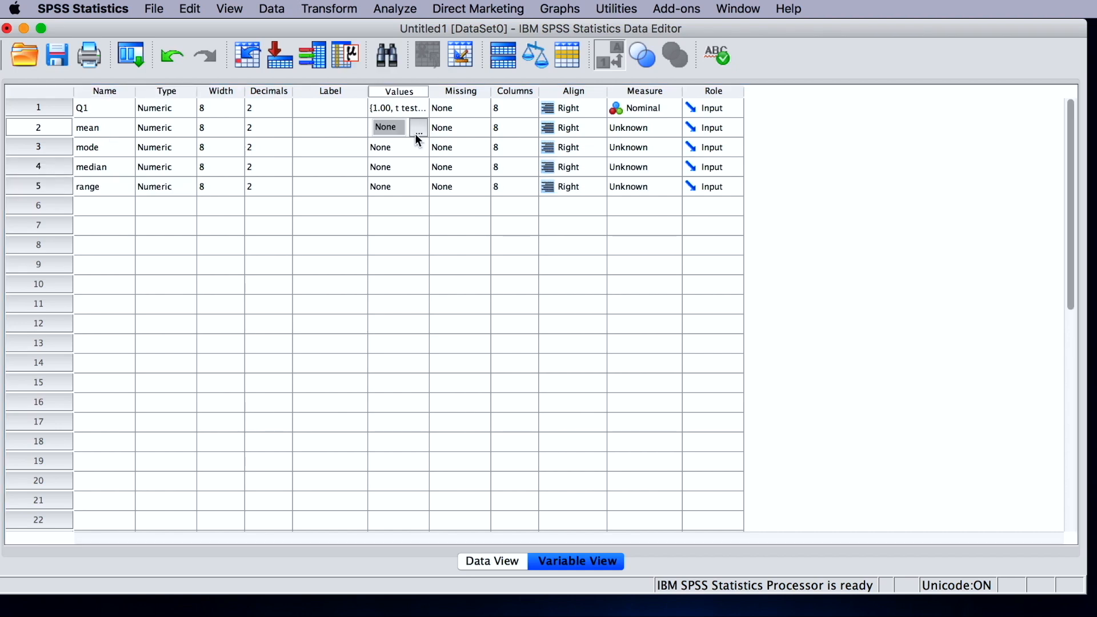
Step: Give mean through range value labels 0 not selected and 1 selected
left_click(418, 127)
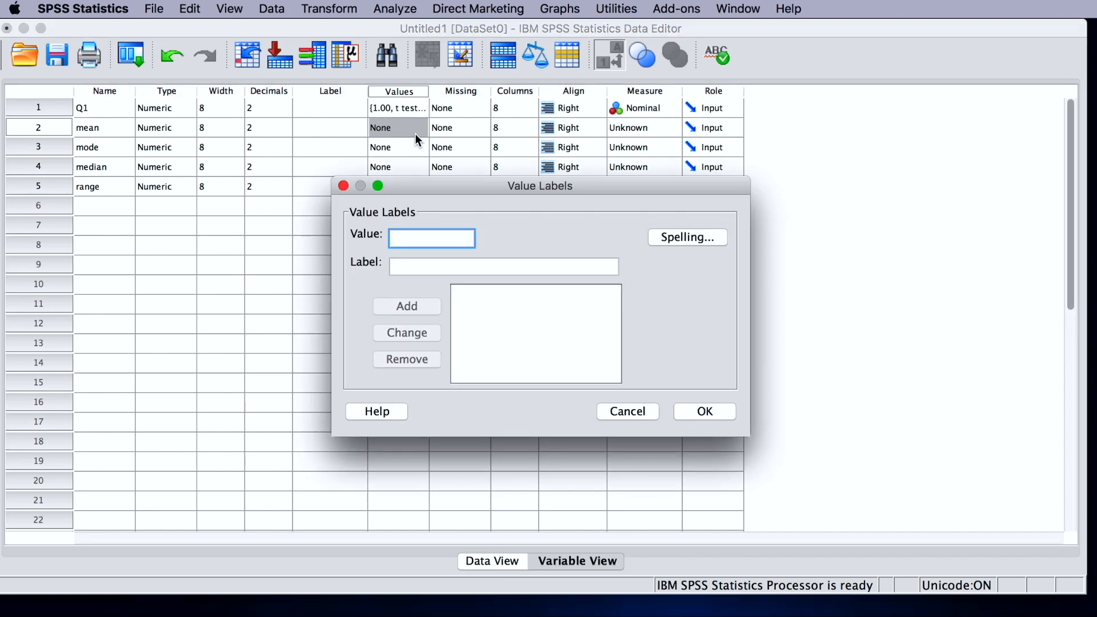
type("0")
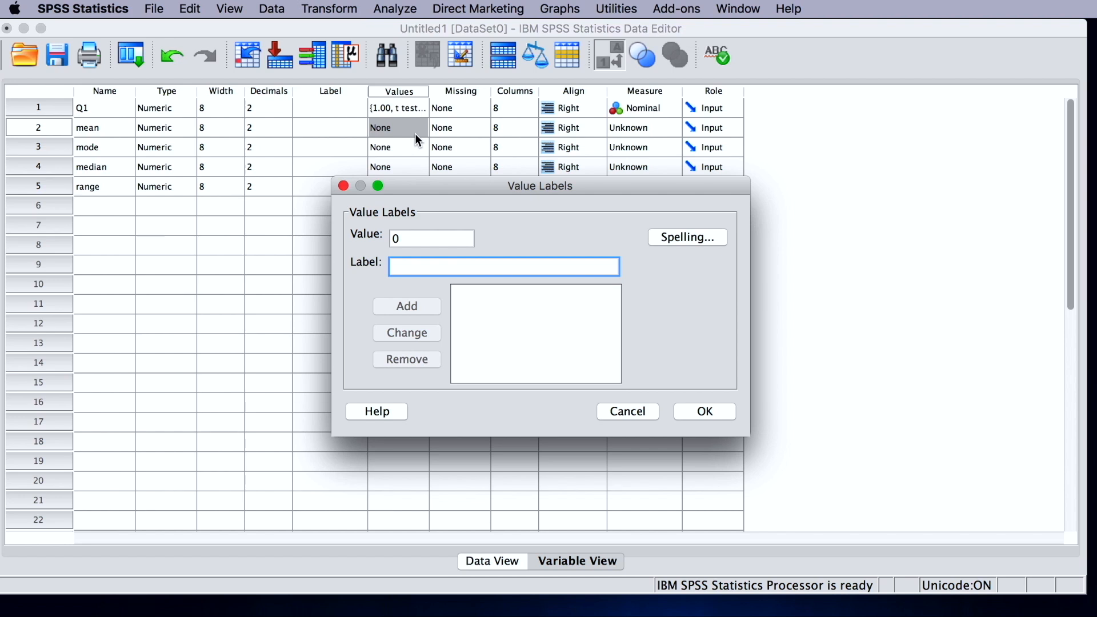
type("not select")
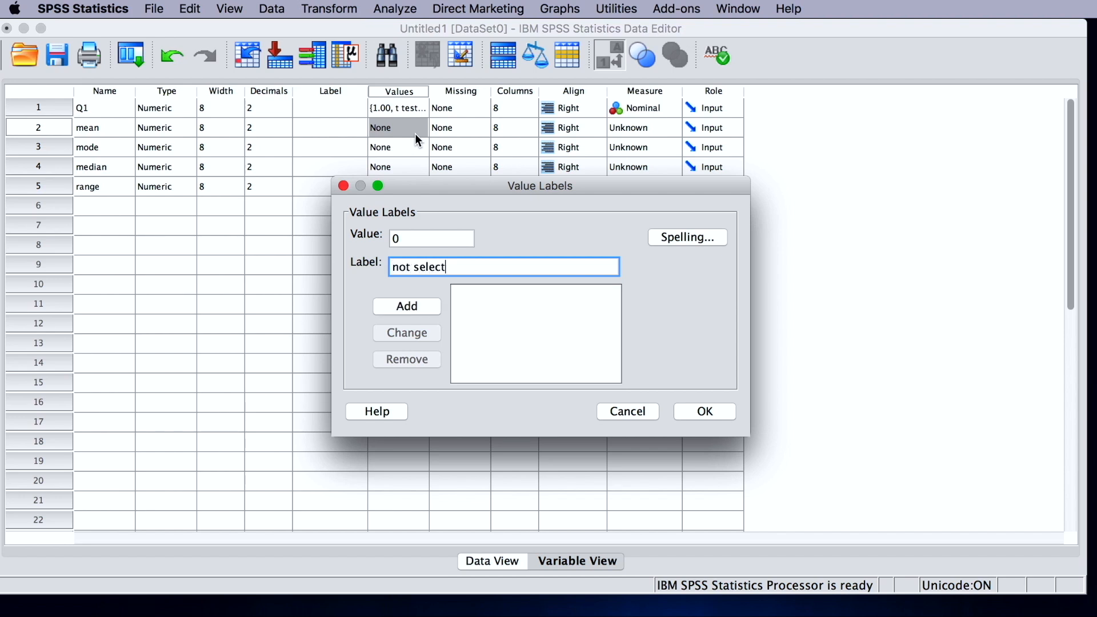
left_click(406, 306)
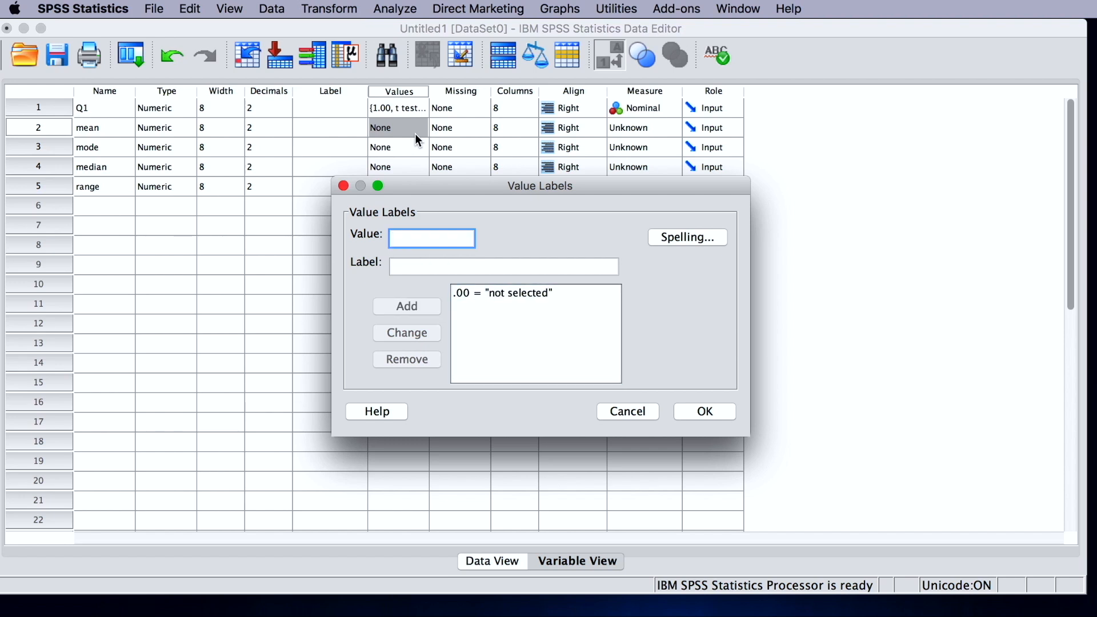
type("sel")
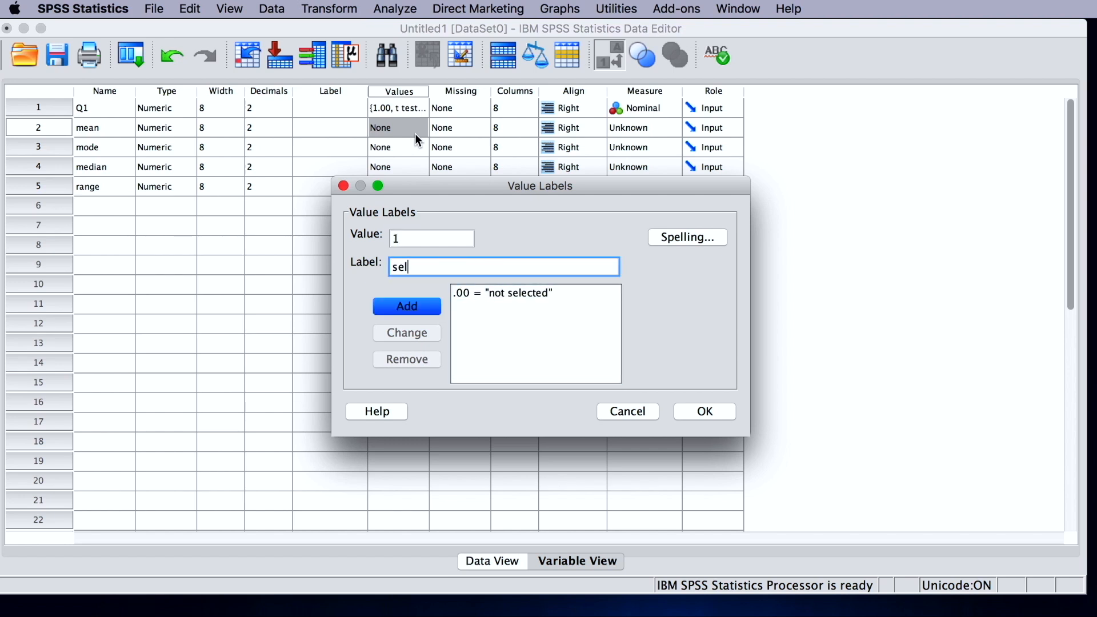
left_click(704, 412)
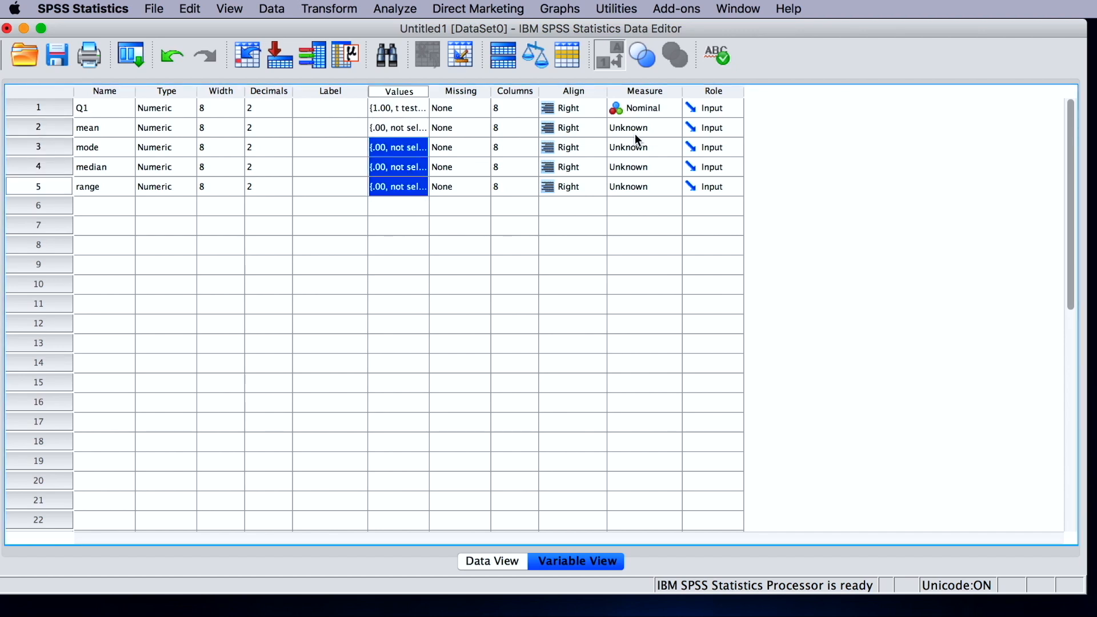
Step: Make mean, mode, median and range nominal and show their 0/1 data in Data View
left_click(644, 107)
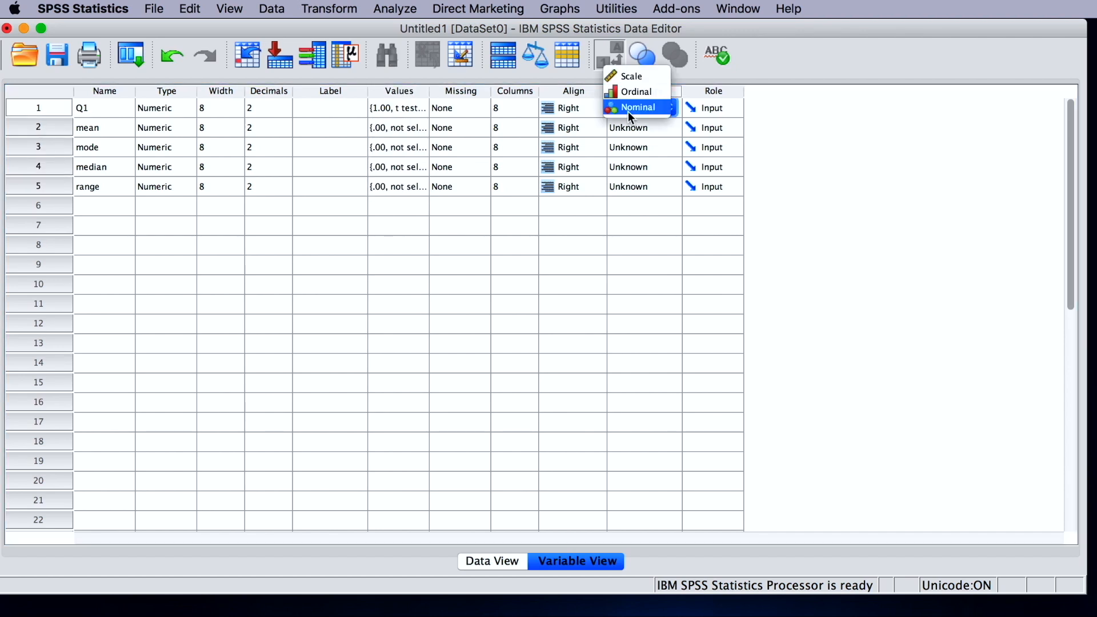
left_click(638, 107)
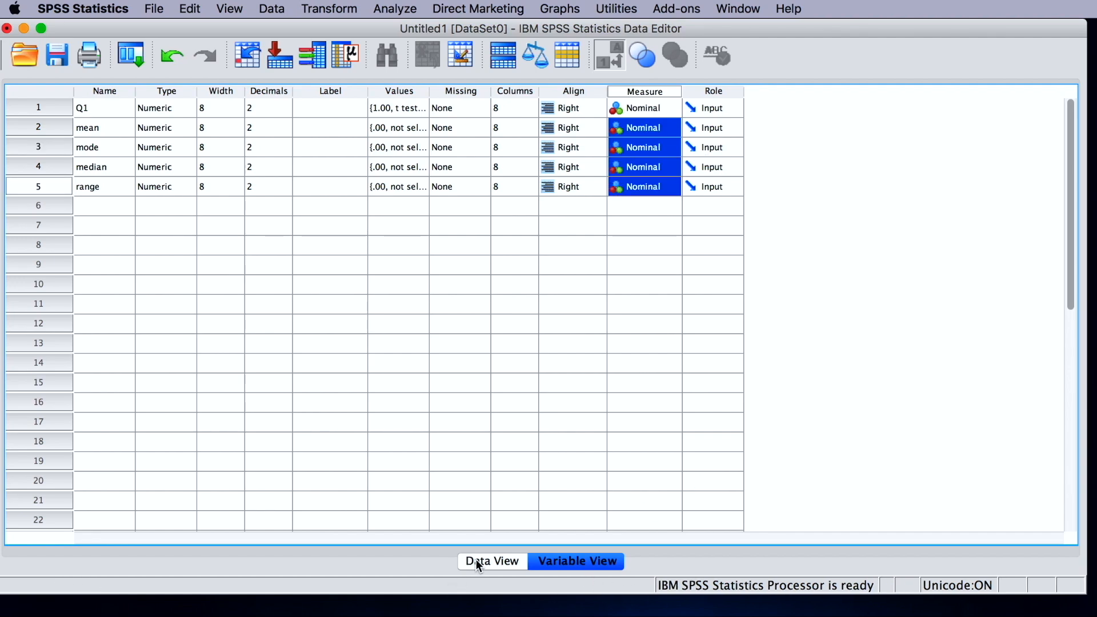
left_click(491, 561)
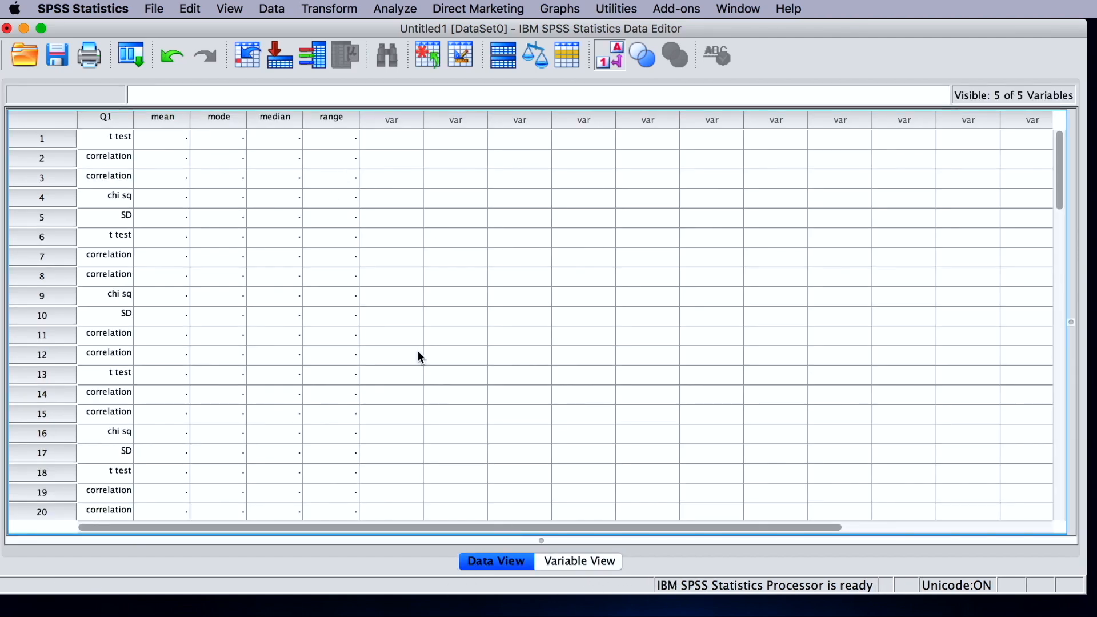
left_click(608, 56)
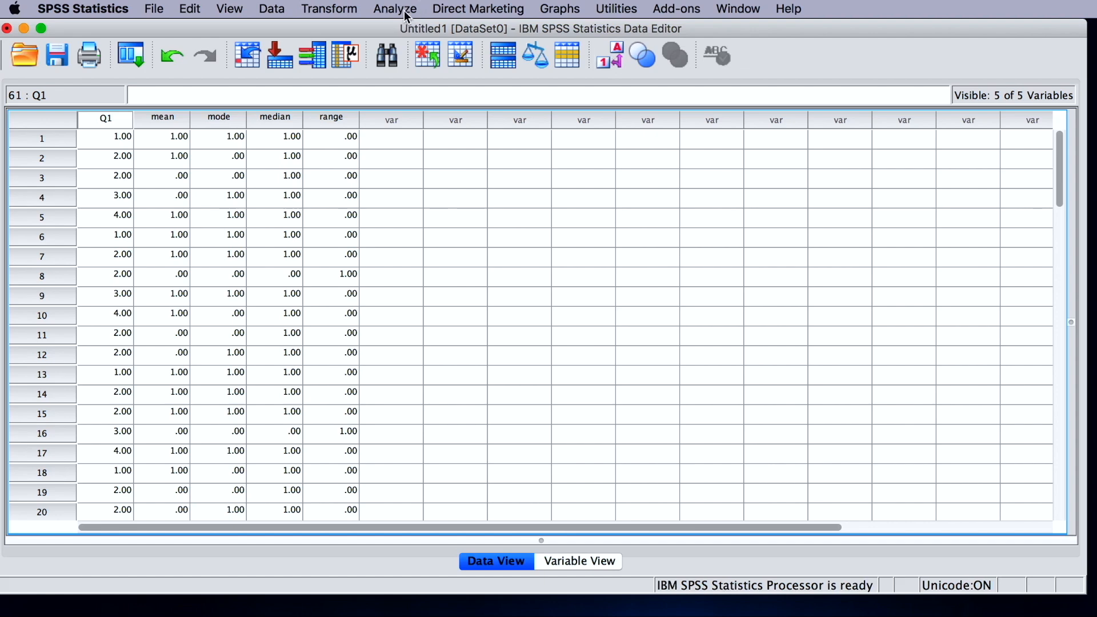
Step: Run Frequencies on mean, mode, median and range instead of Q1
left_click(395, 9)
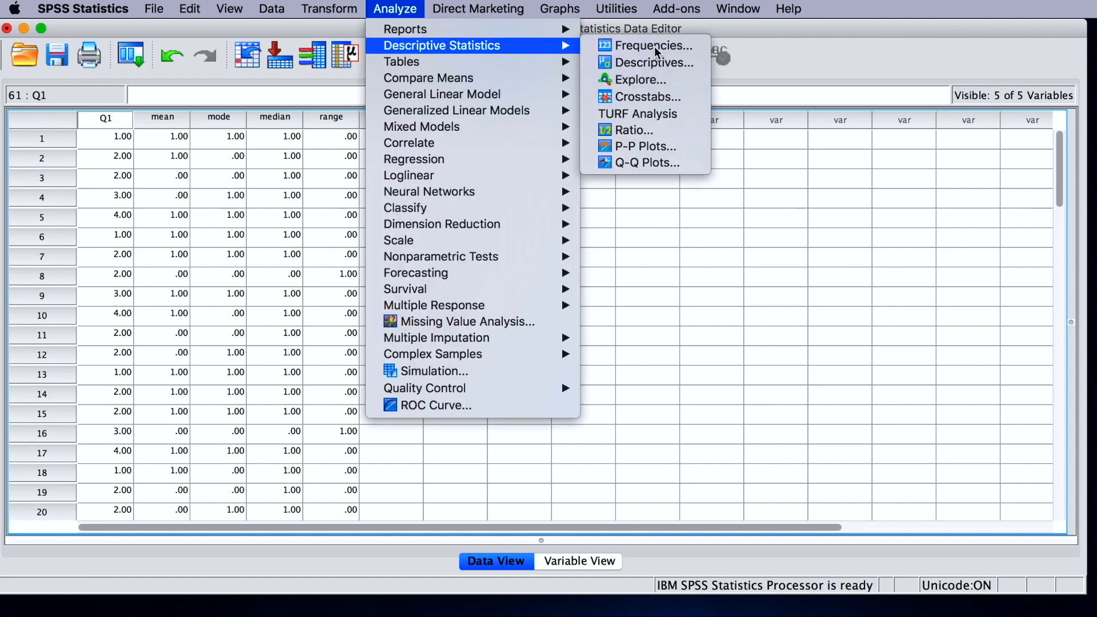
left_click(655, 46)
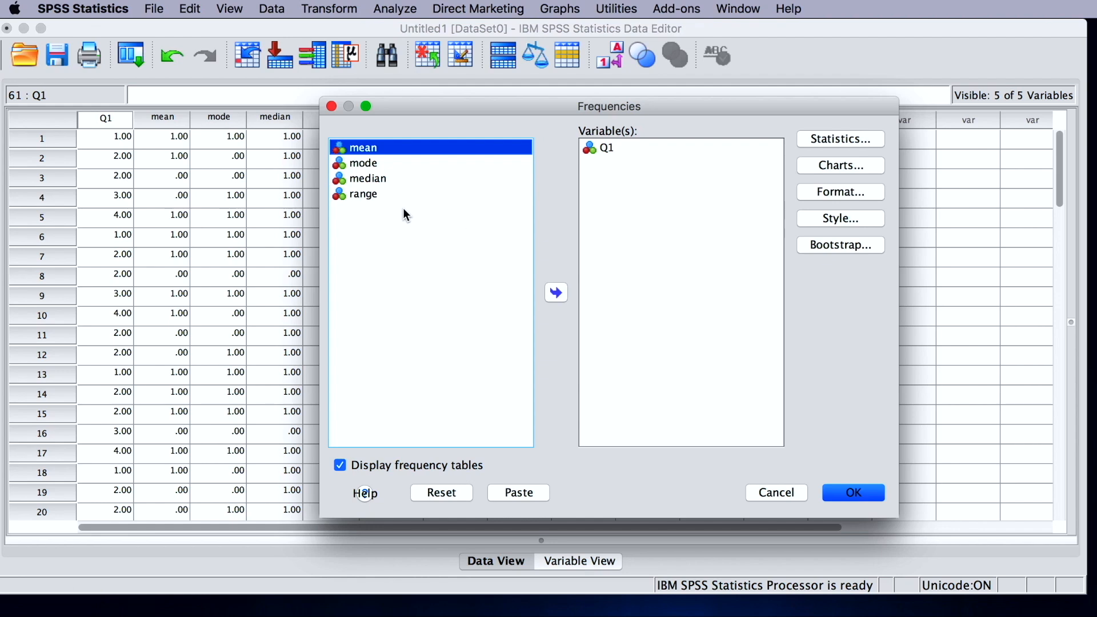
left_click(556, 293)
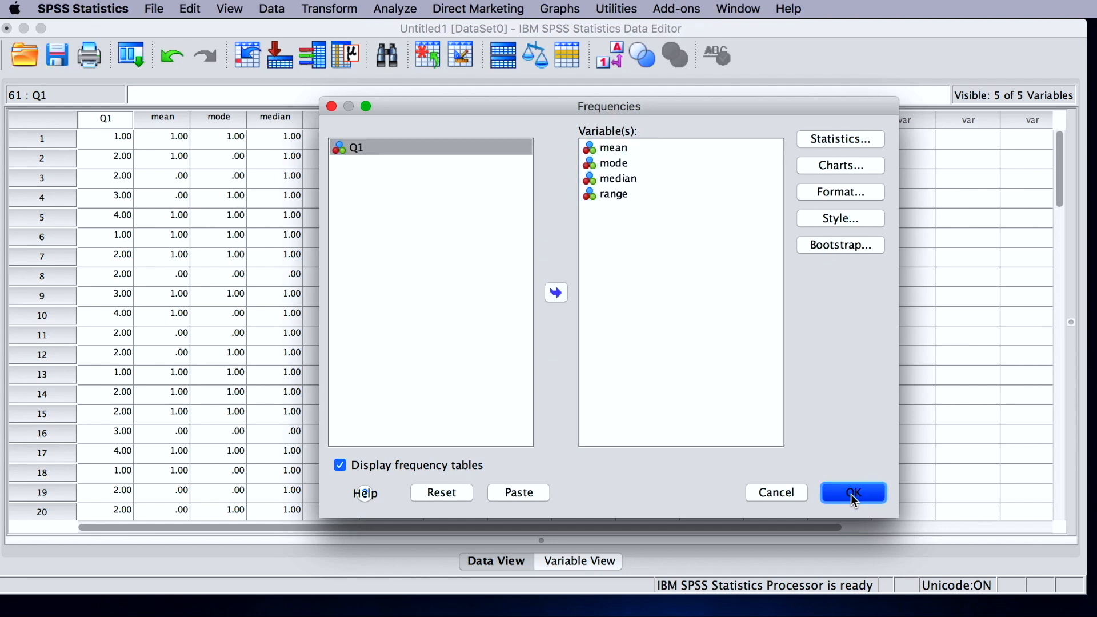
left_click(853, 492)
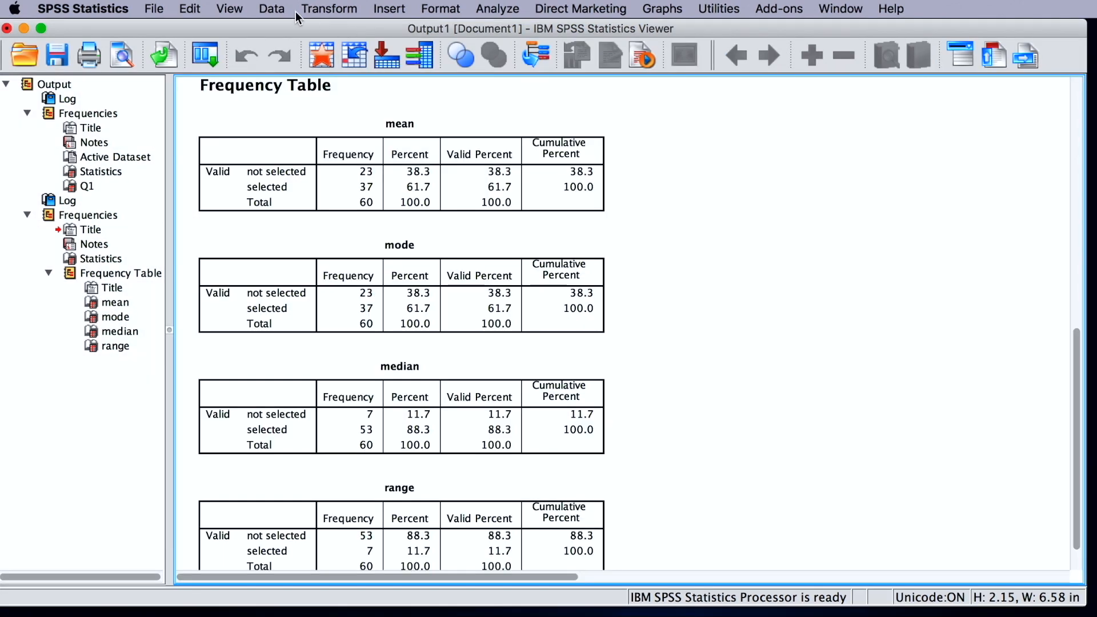
Step: Select cases where mean=1 and mode=1 and median=1 and range=0 and apply the filter
left_click(271, 9)
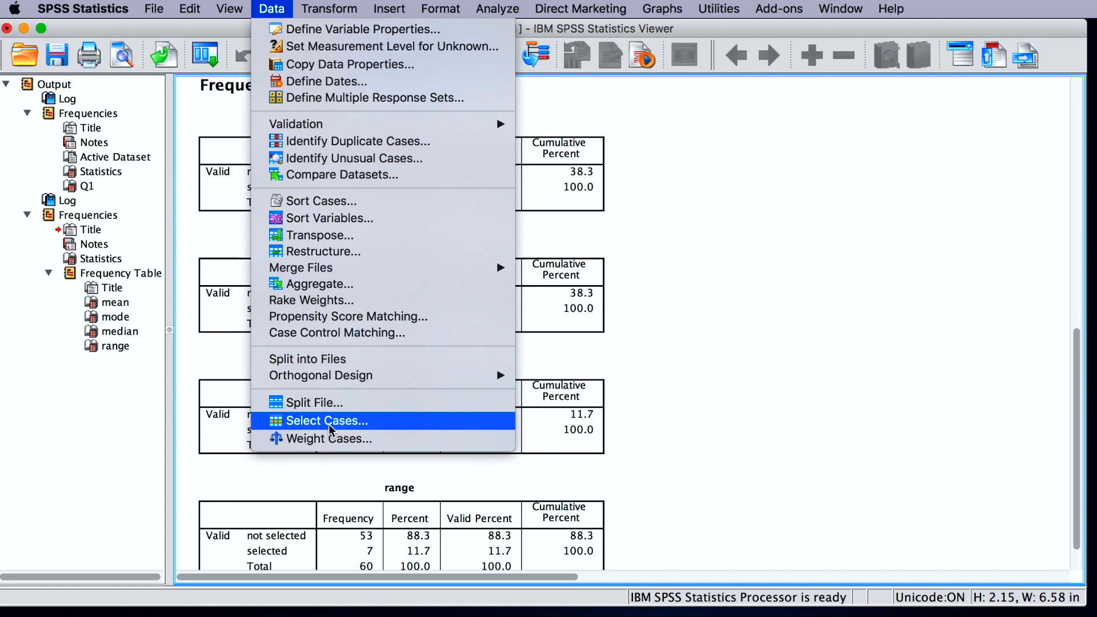
left_click(326, 421)
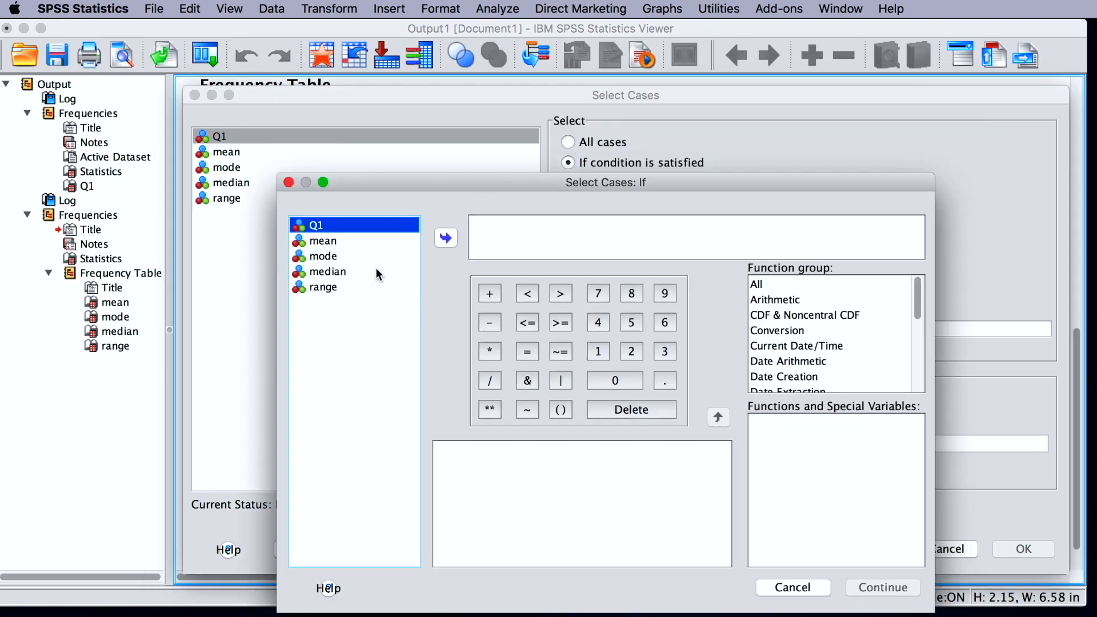
mouse_move(353, 246)
type("mean=1 and")
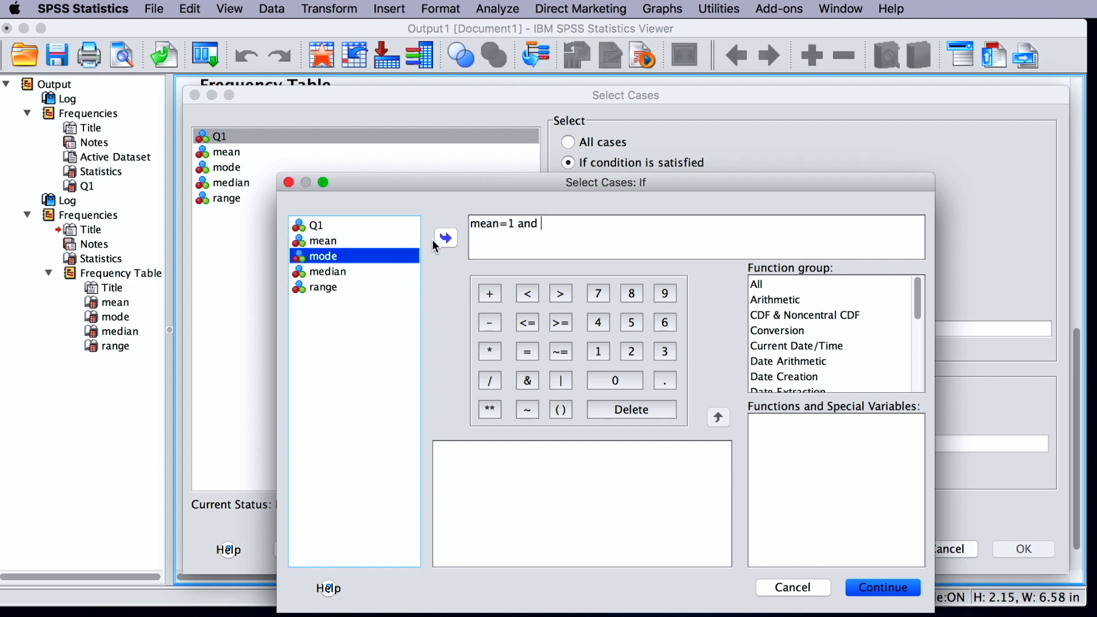
left_click(445, 238)
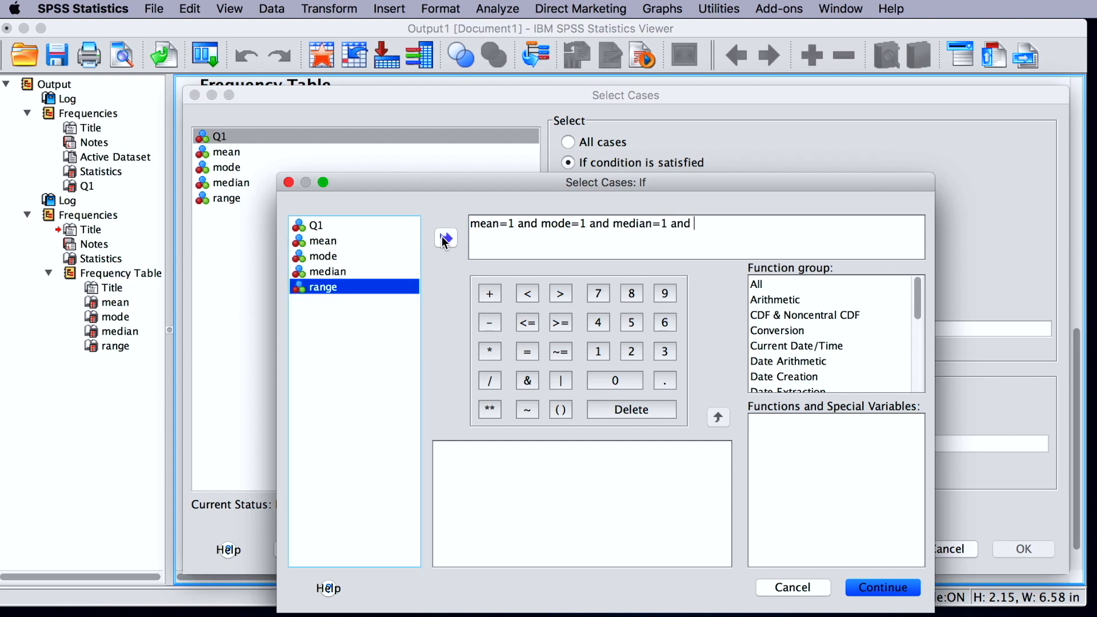
type("range=0")
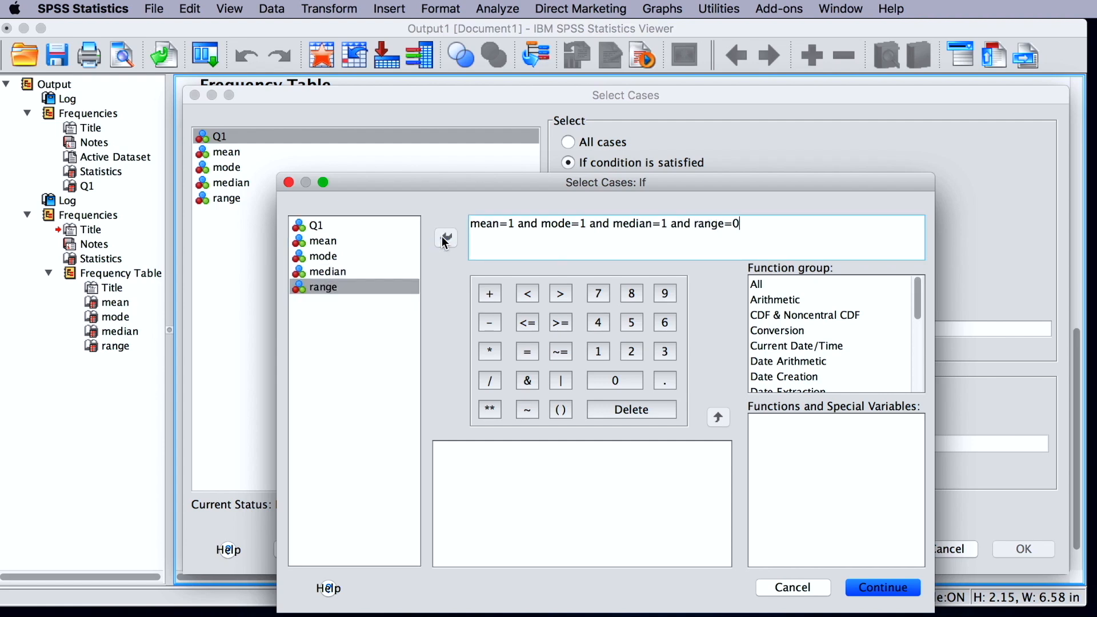
left_click(883, 587)
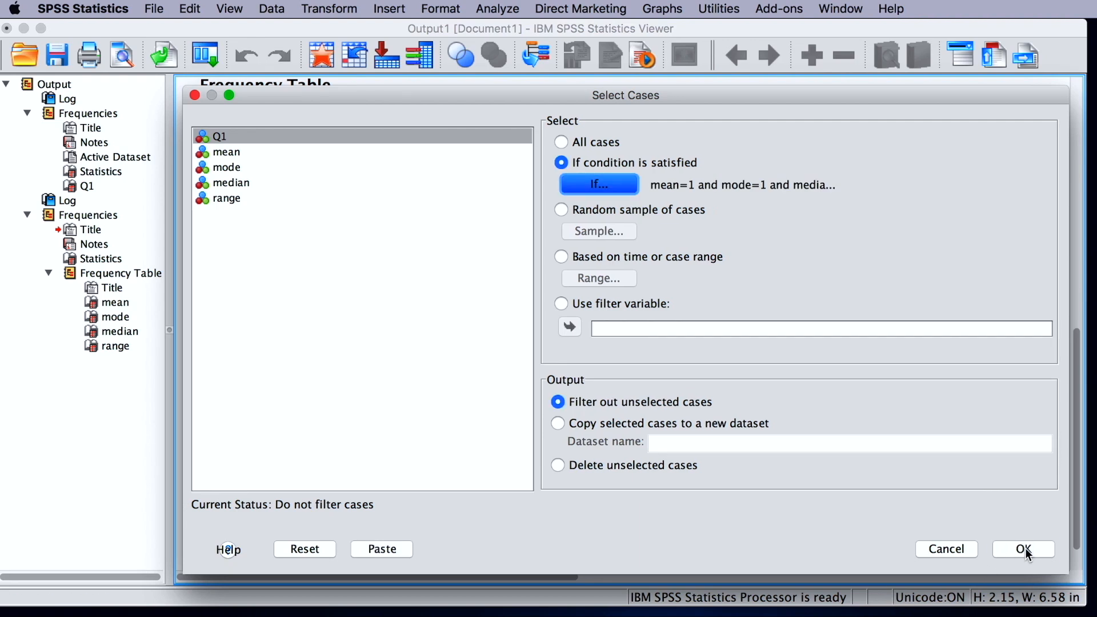
left_click(1023, 549)
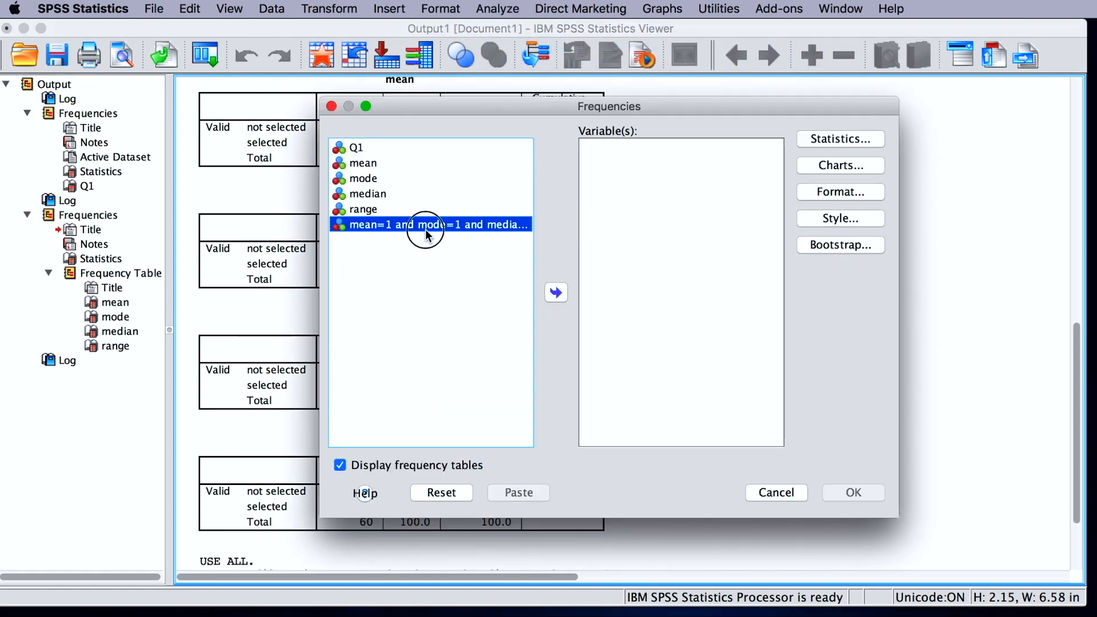
Step: Run Frequencies on the filter variable, showing 29 fully correct cases
left_click(852, 493)
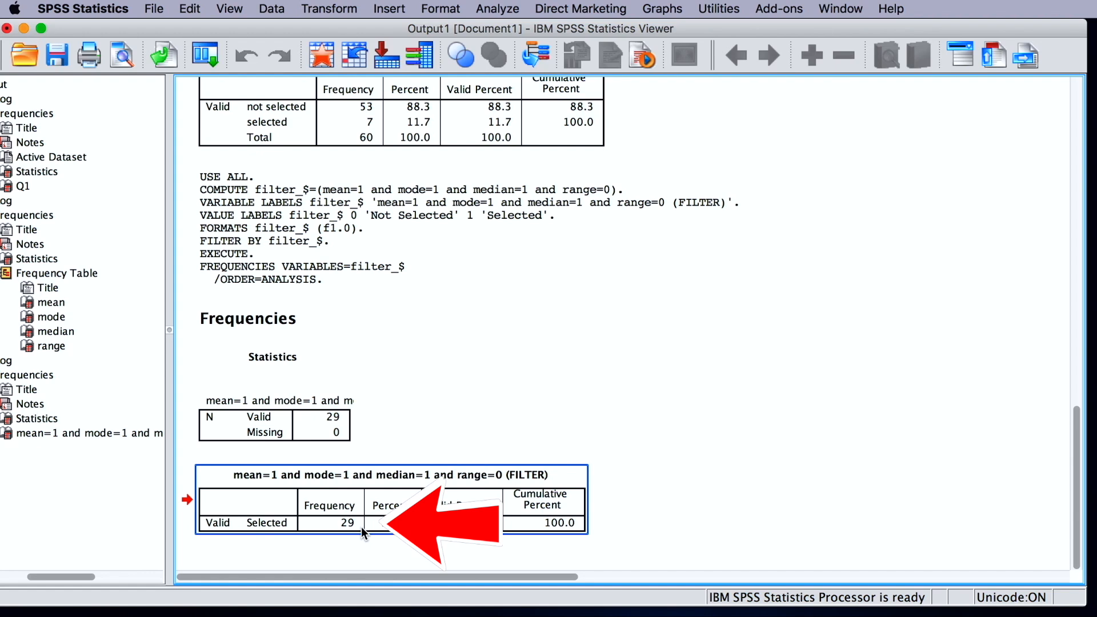
left_click(481, 9)
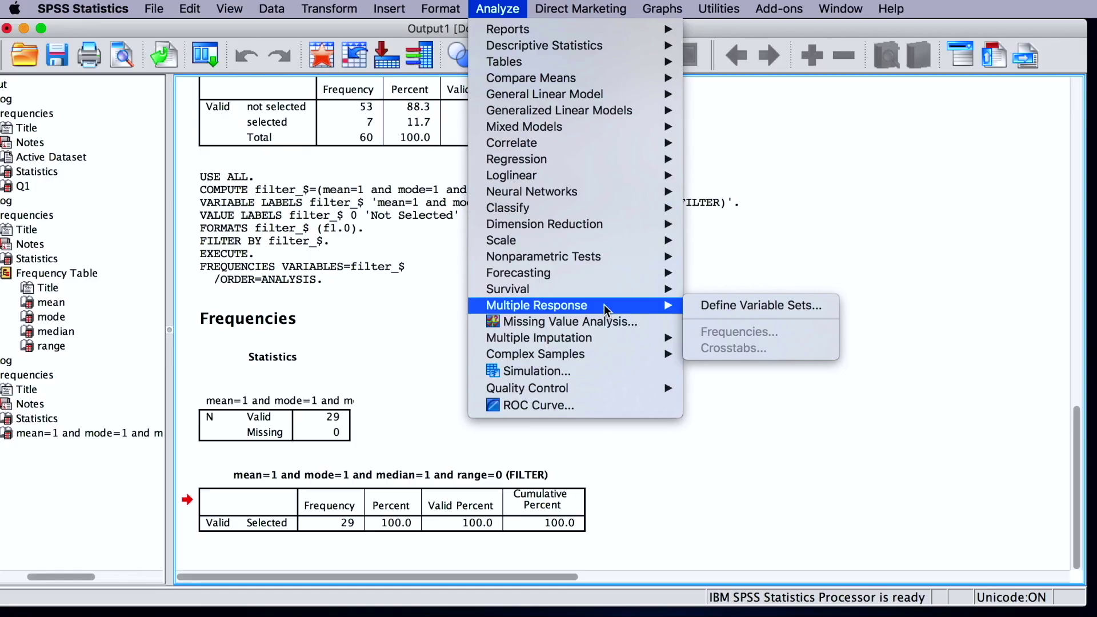
mouse_move(730, 310)
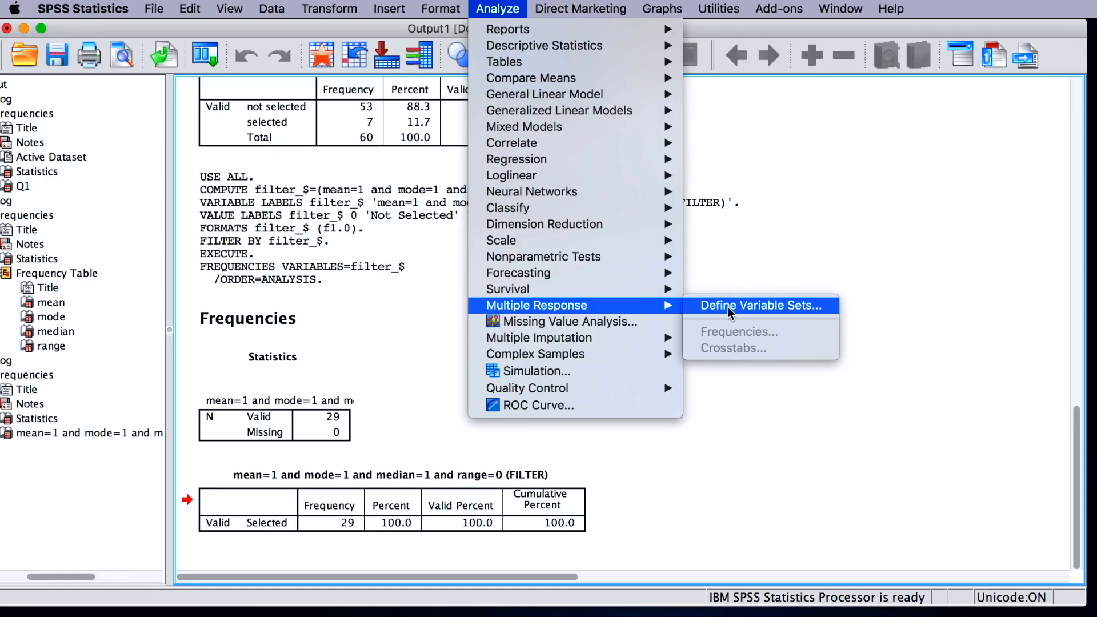
Step: Define multiple response set 'multiple' from mean, mode, median, range counting value 1
left_click(760, 305)
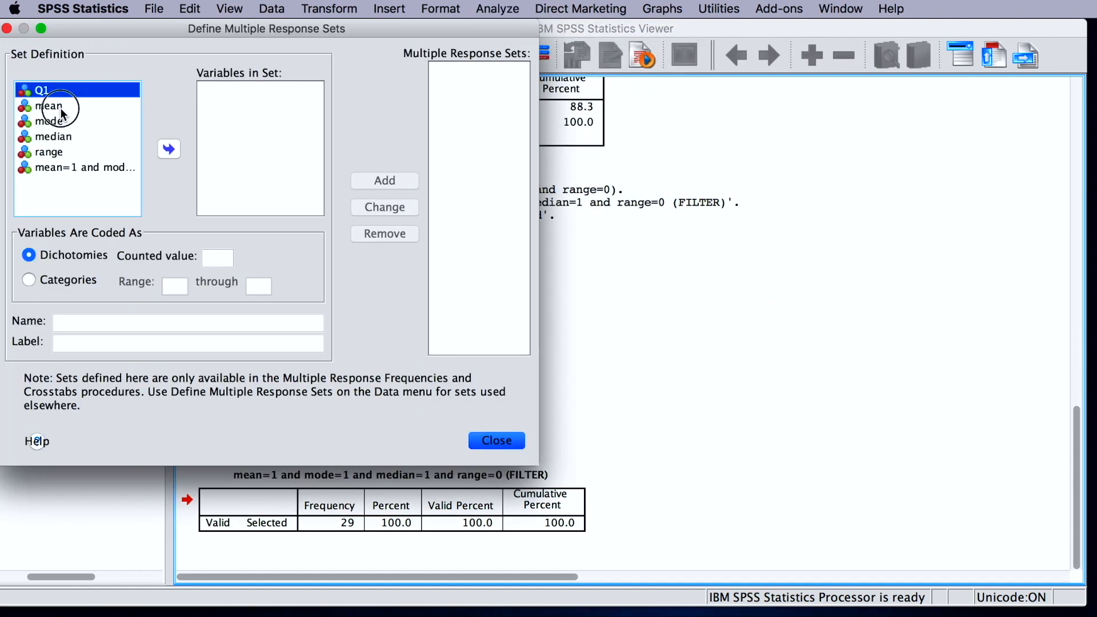
left_click(168, 149)
type("1")
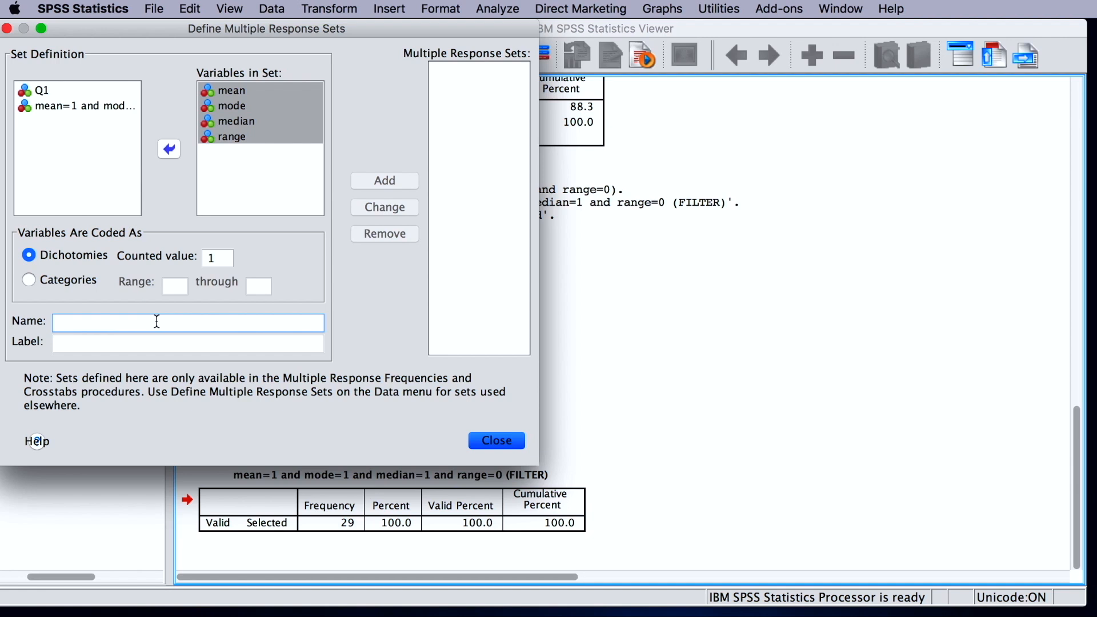
type("multiple")
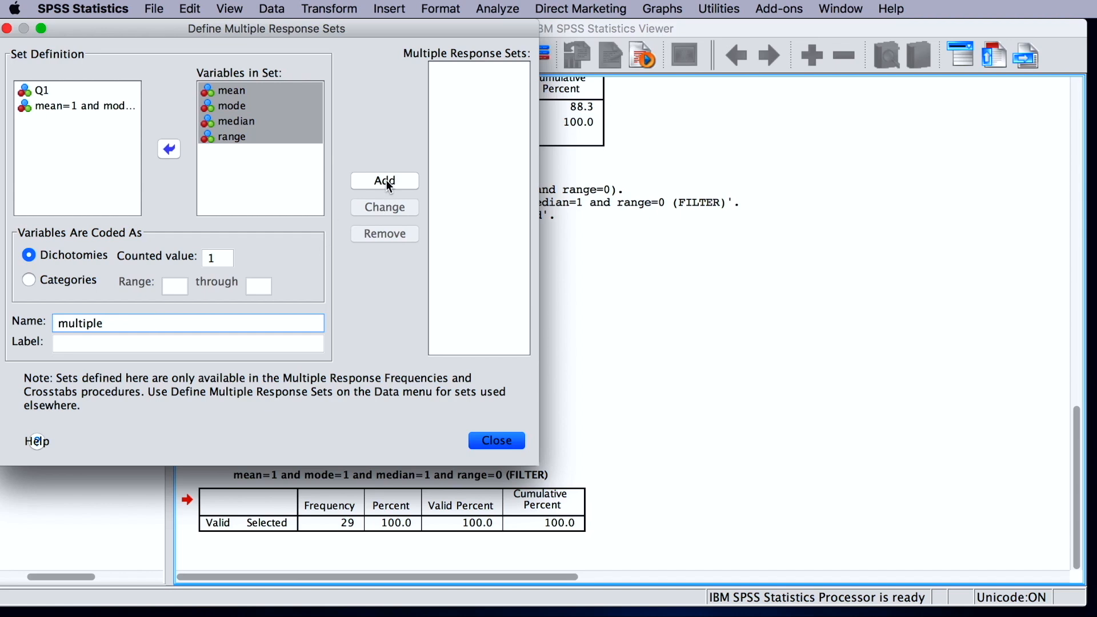
left_click(496, 440)
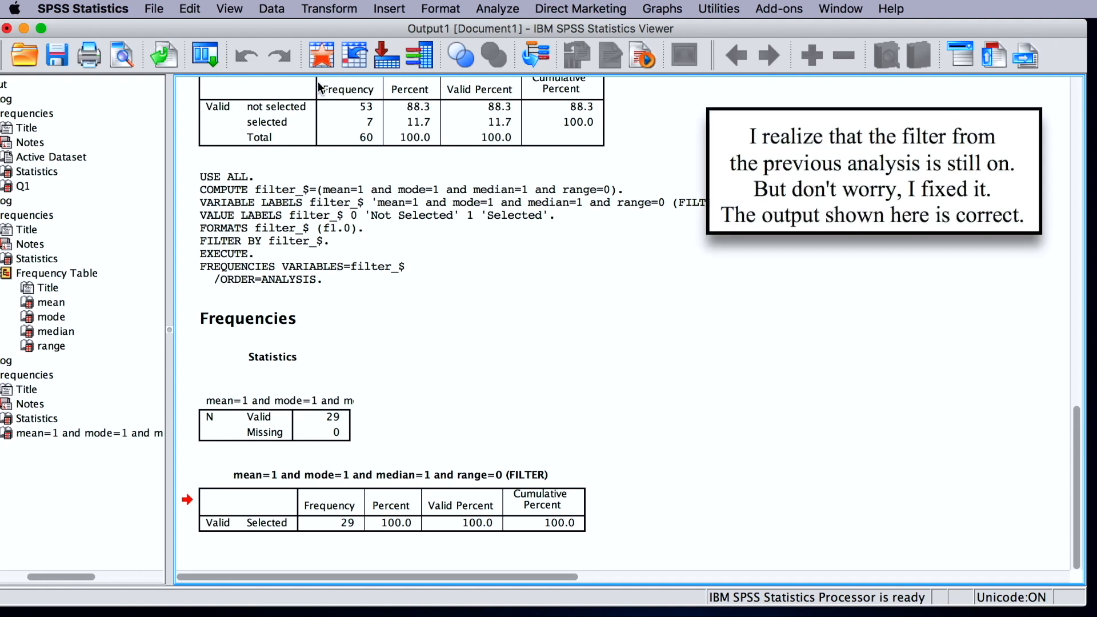
Step: Run Multiple Response Frequencies for the $multiple set across all 60 cases
left_click(482, 8)
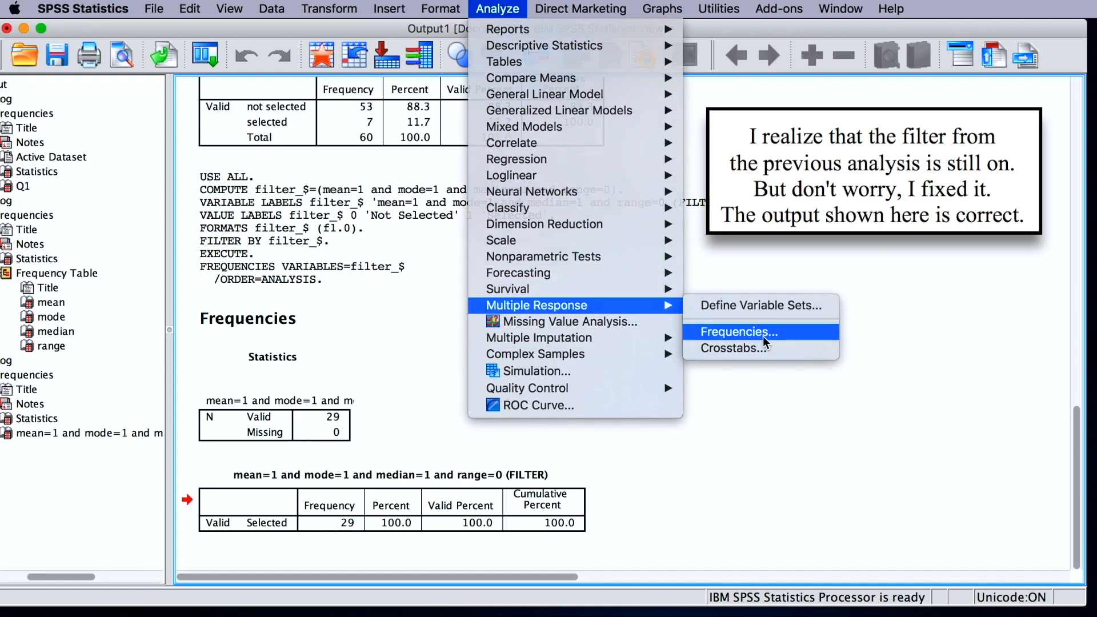
left_click(735, 331)
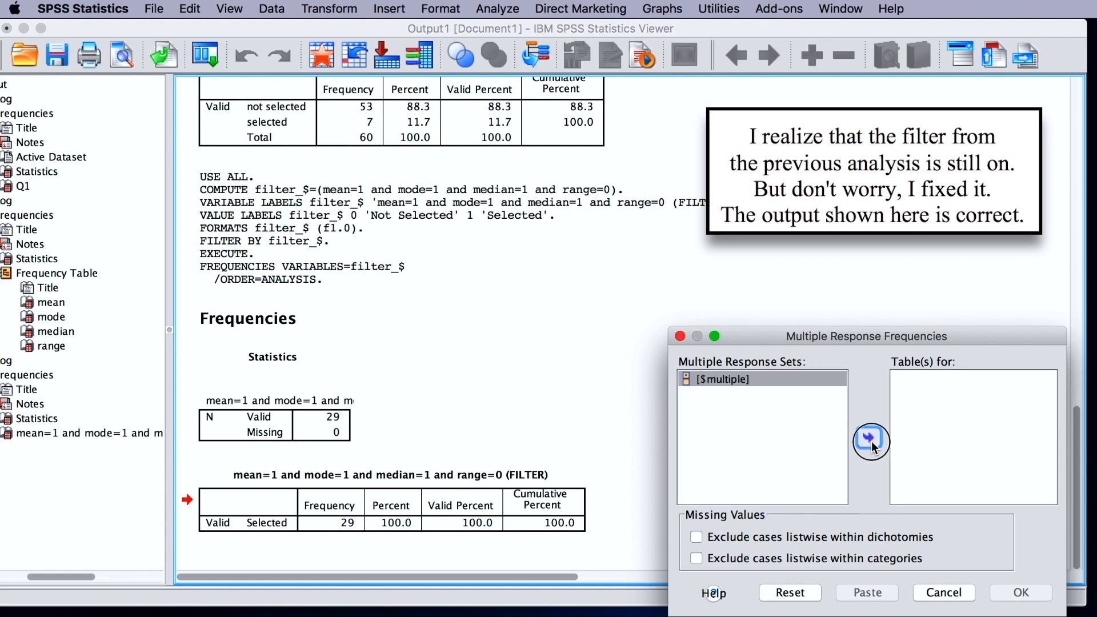
left_click(1018, 608)
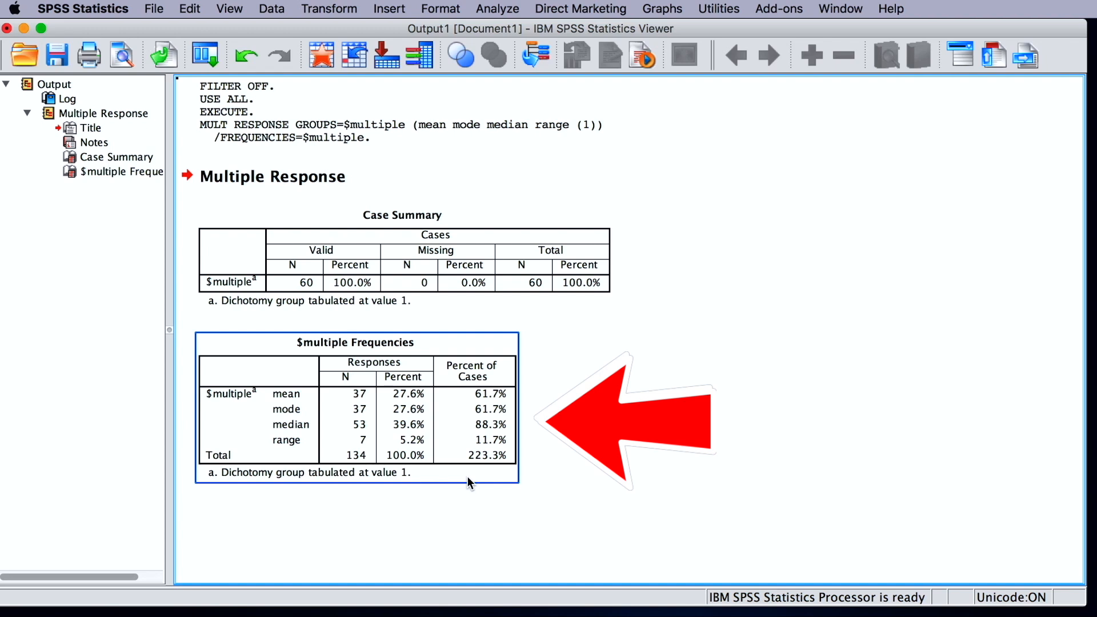
left_click(497, 8)
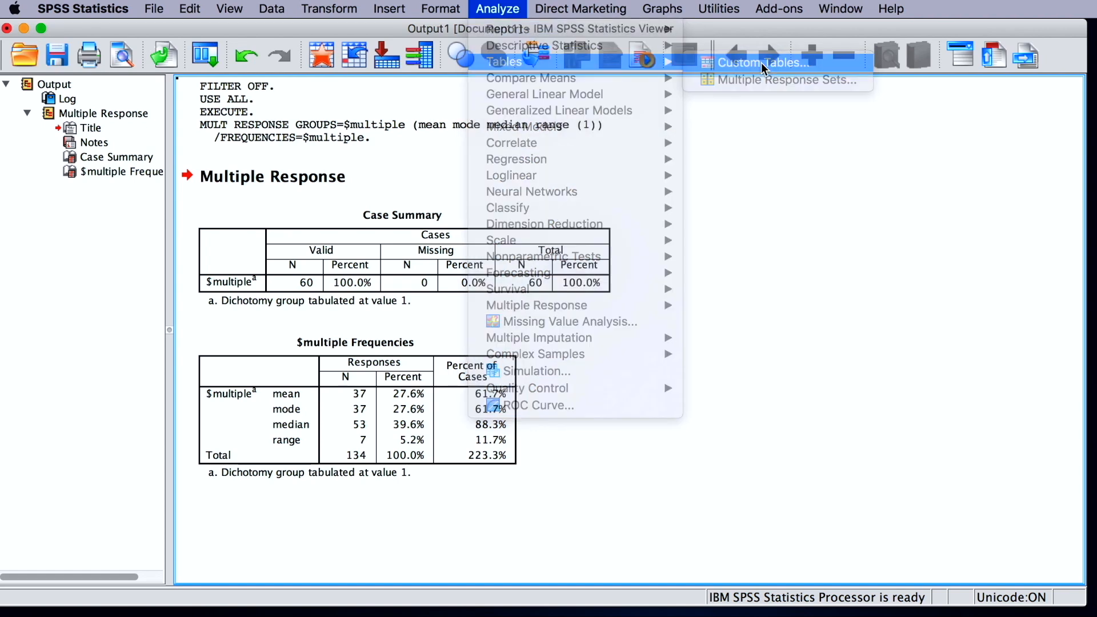
Step: Enable Compare column means, Compare column proportions and chi-square independence tests in Custom Tables
left_click(761, 62)
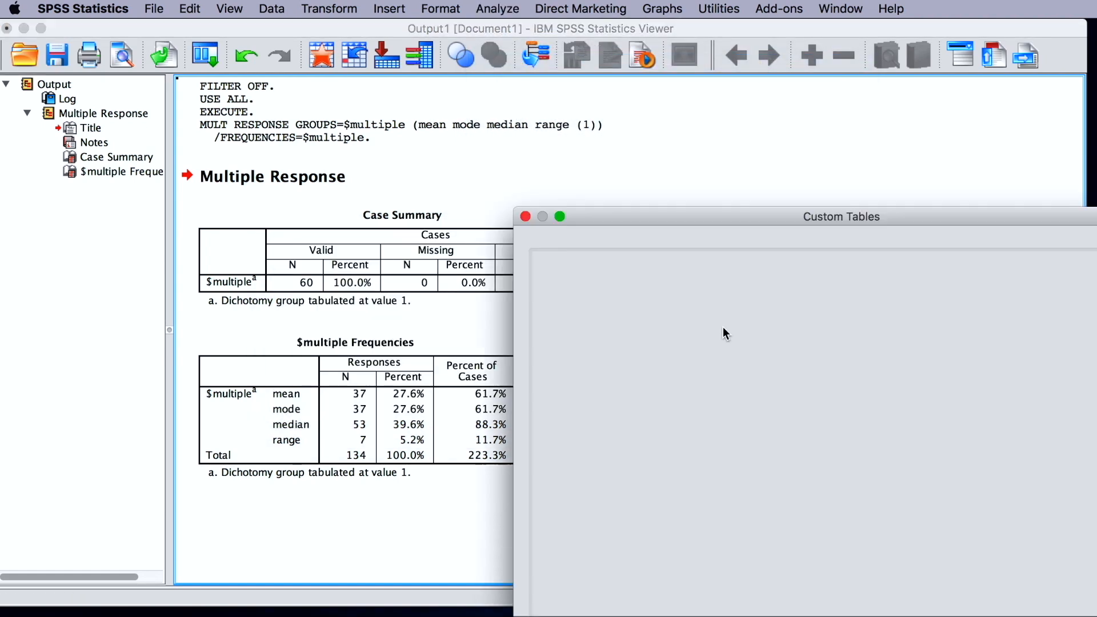
left_click(860, 247)
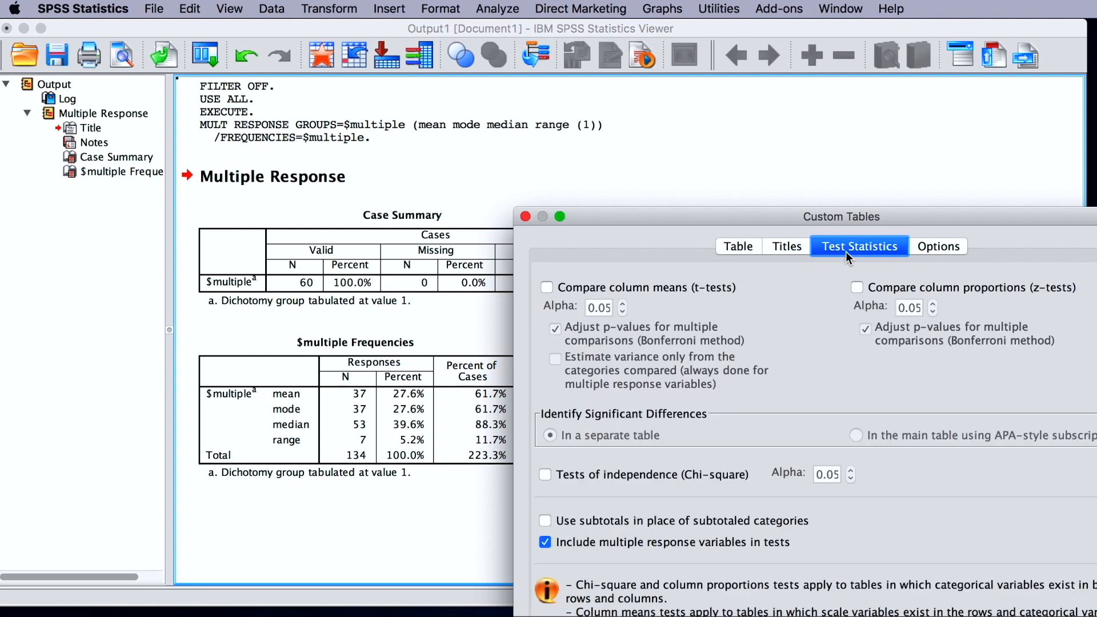
left_click(546, 287)
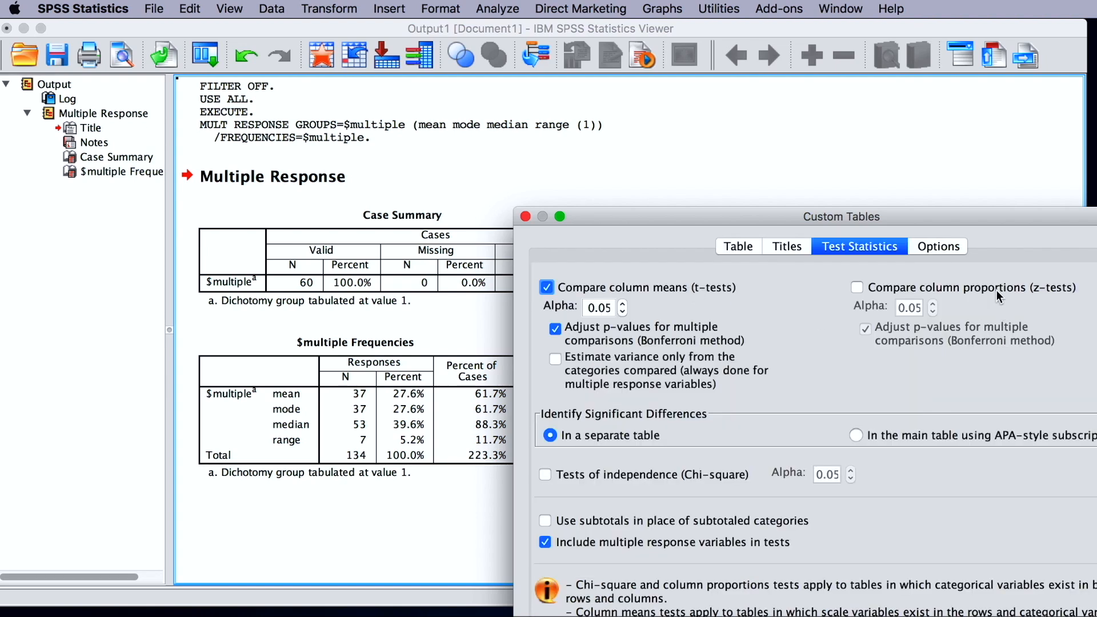
left_click(856, 287)
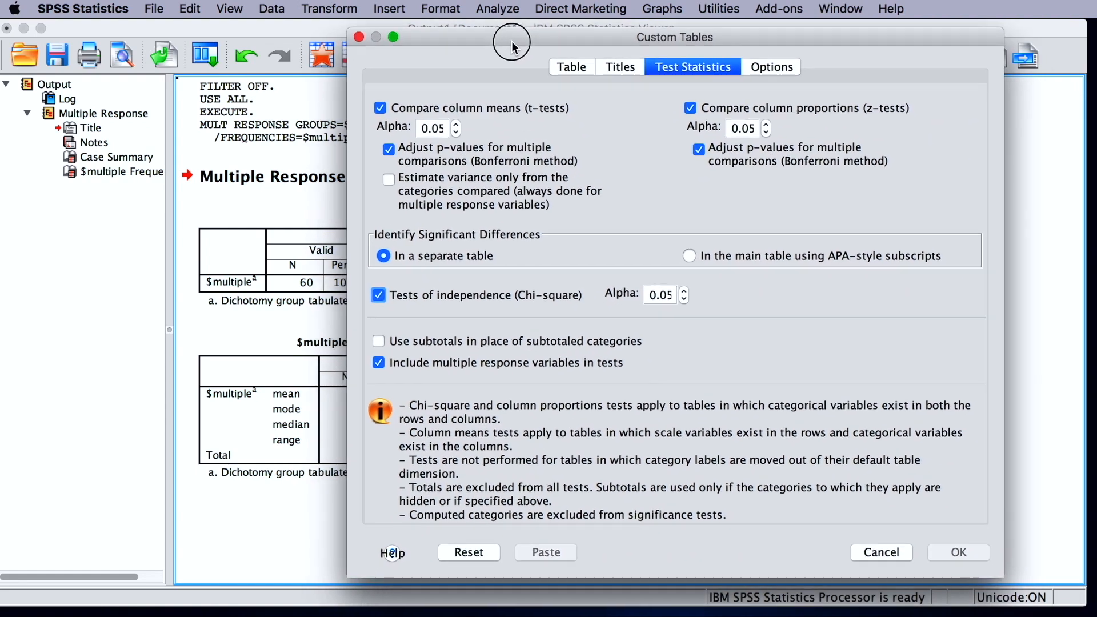
left_click(497, 9)
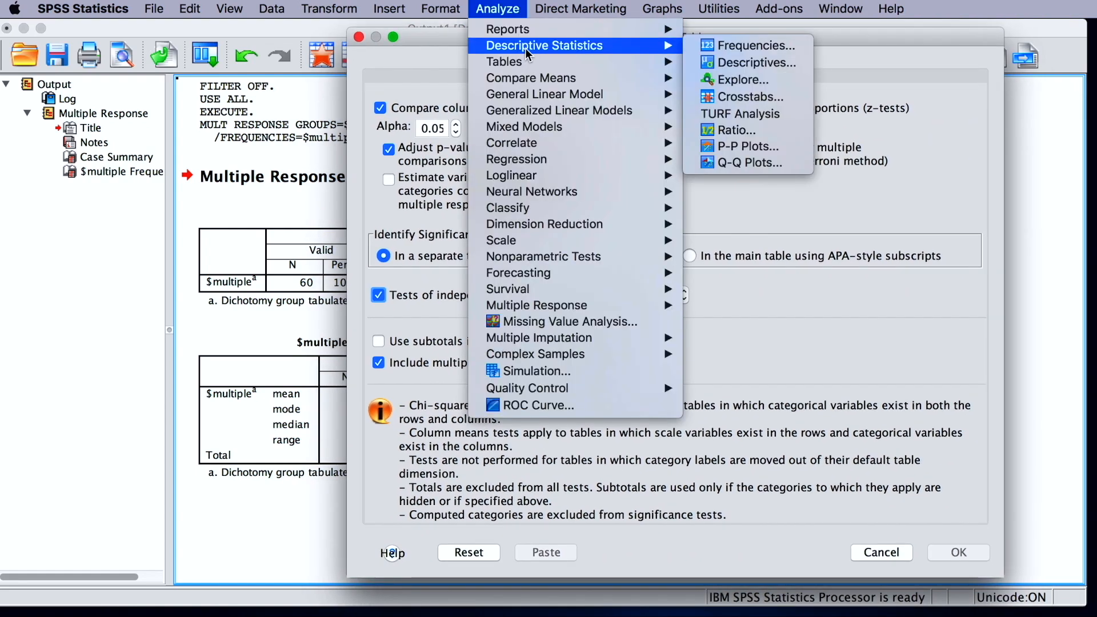